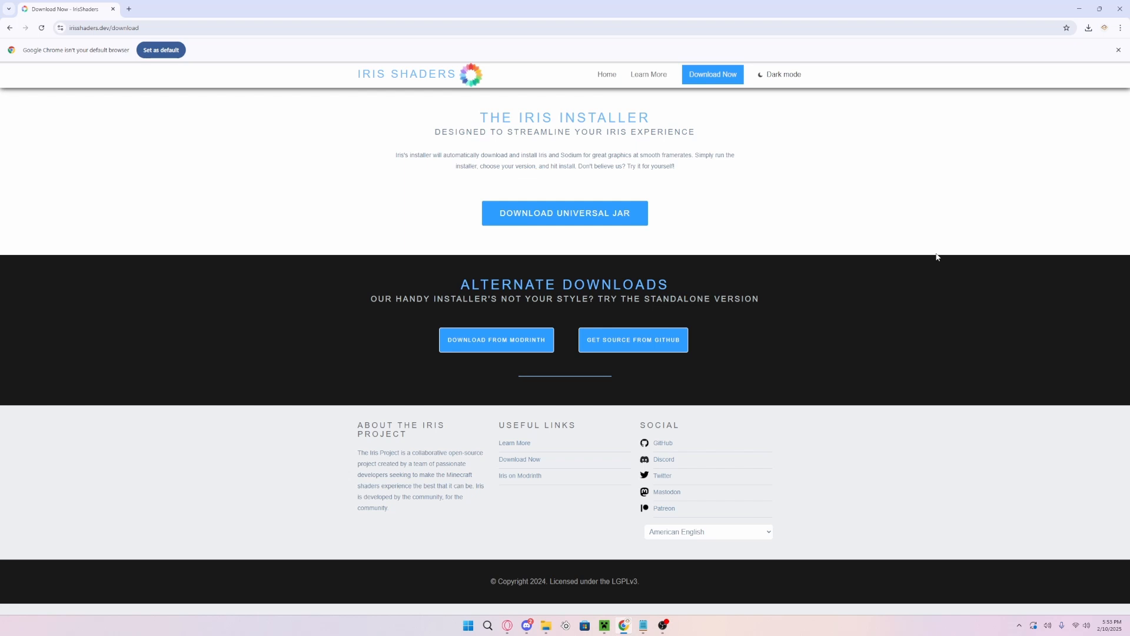
mouse_move(919, 255)
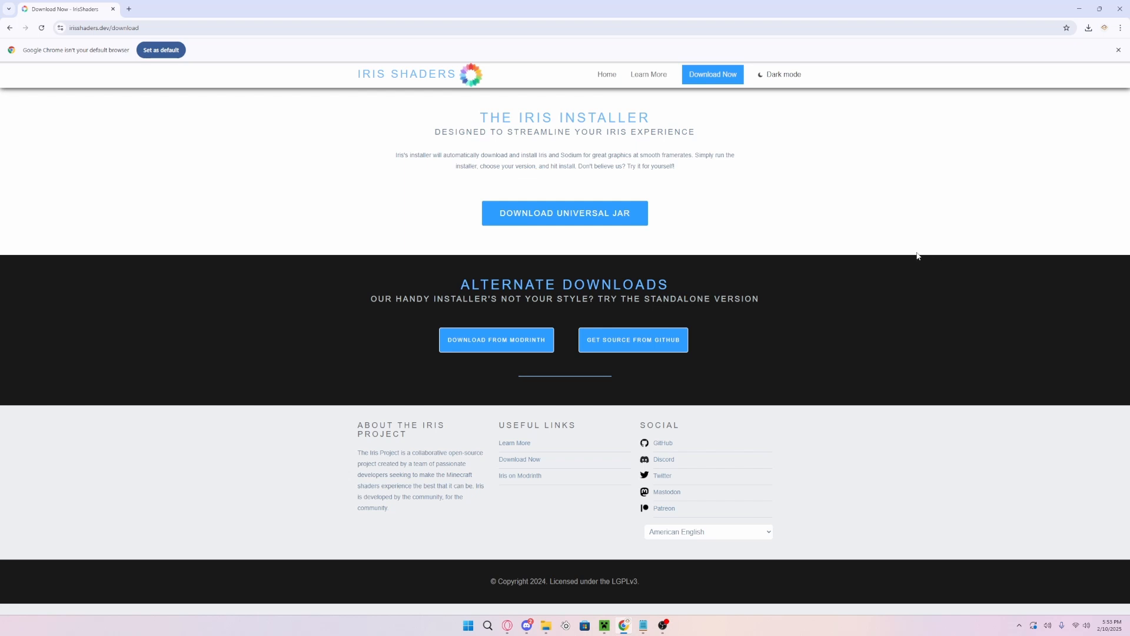
mouse_move(908, 254)
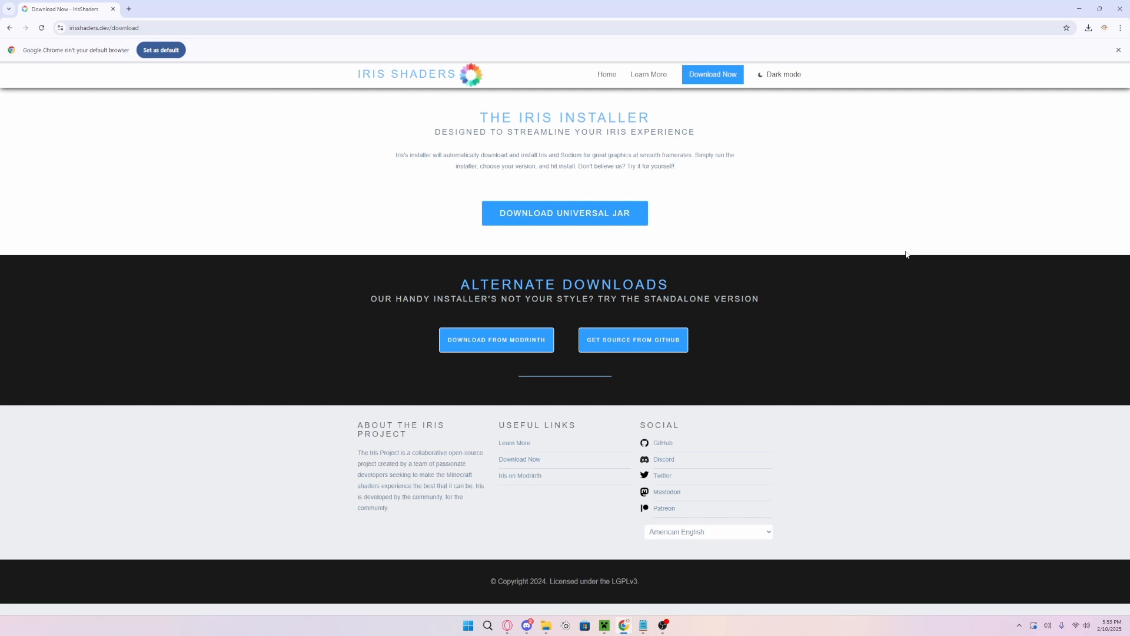
mouse_move(752, 184)
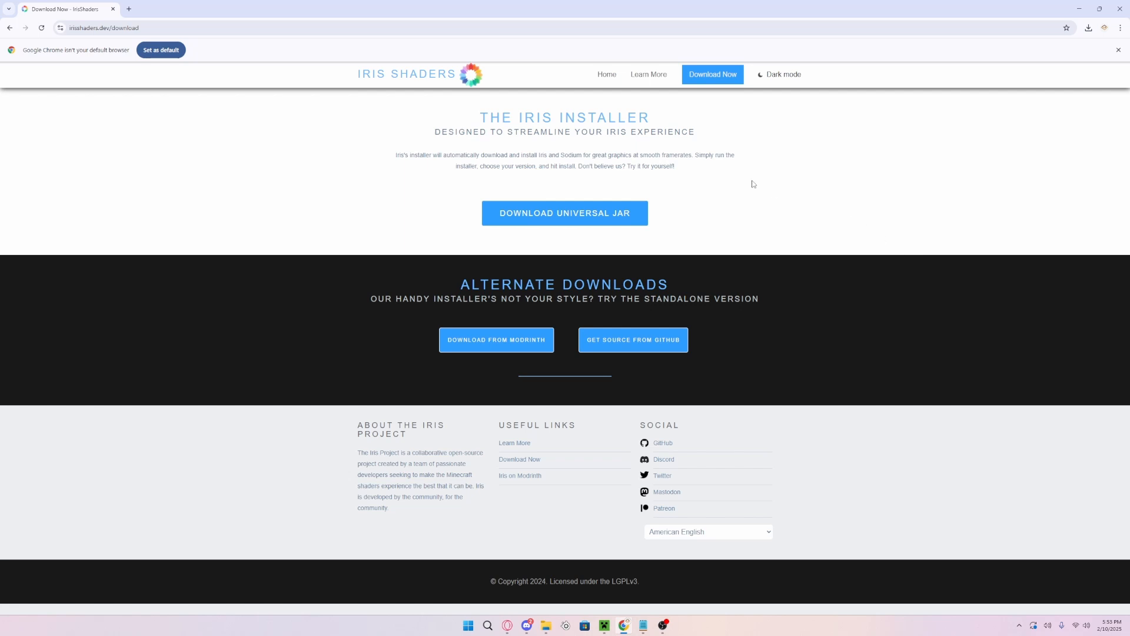
mouse_move(553, 127)
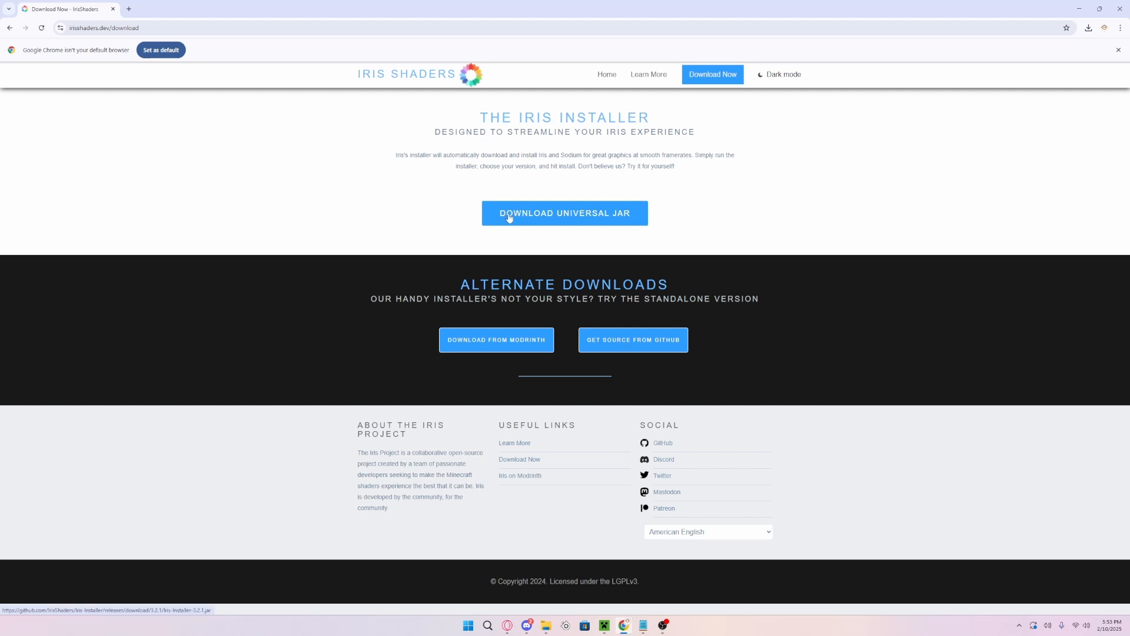
mouse_move(615, 223)
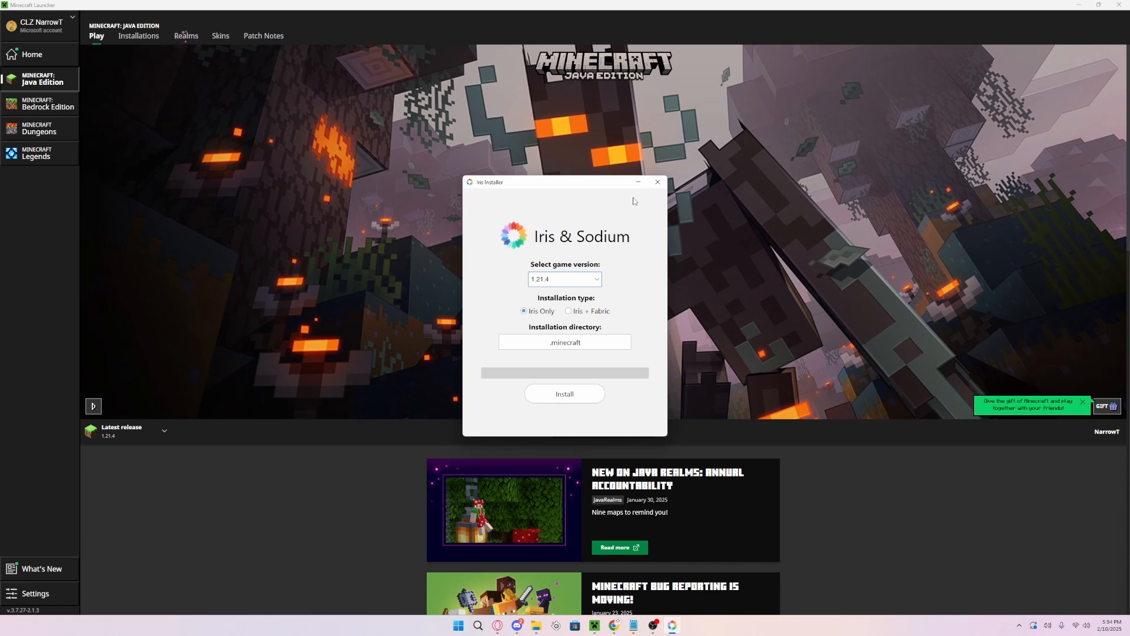
mouse_move(635, 233)
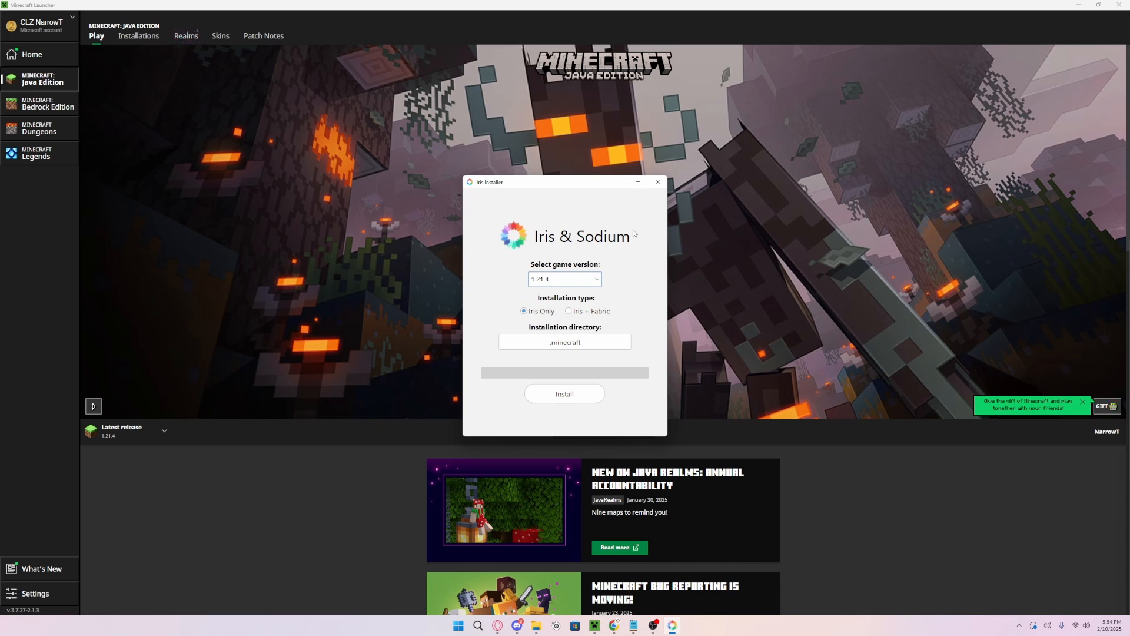
mouse_move(495, 186)
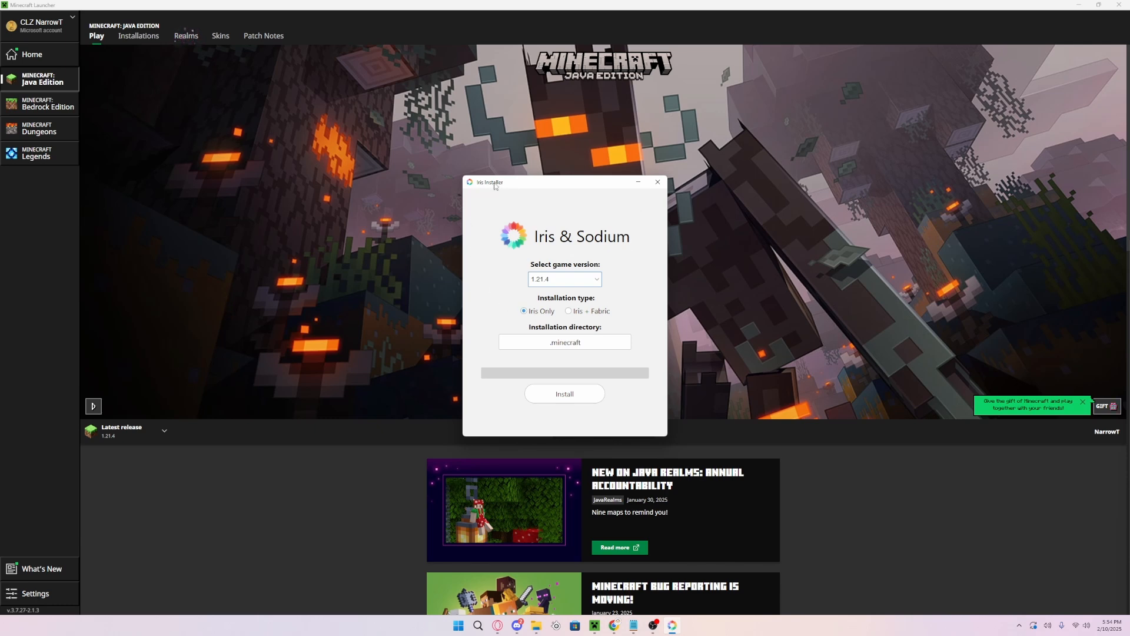
Select game version 1.21.4 and run the Iris Only install into .minecraft
left_click(564, 279)
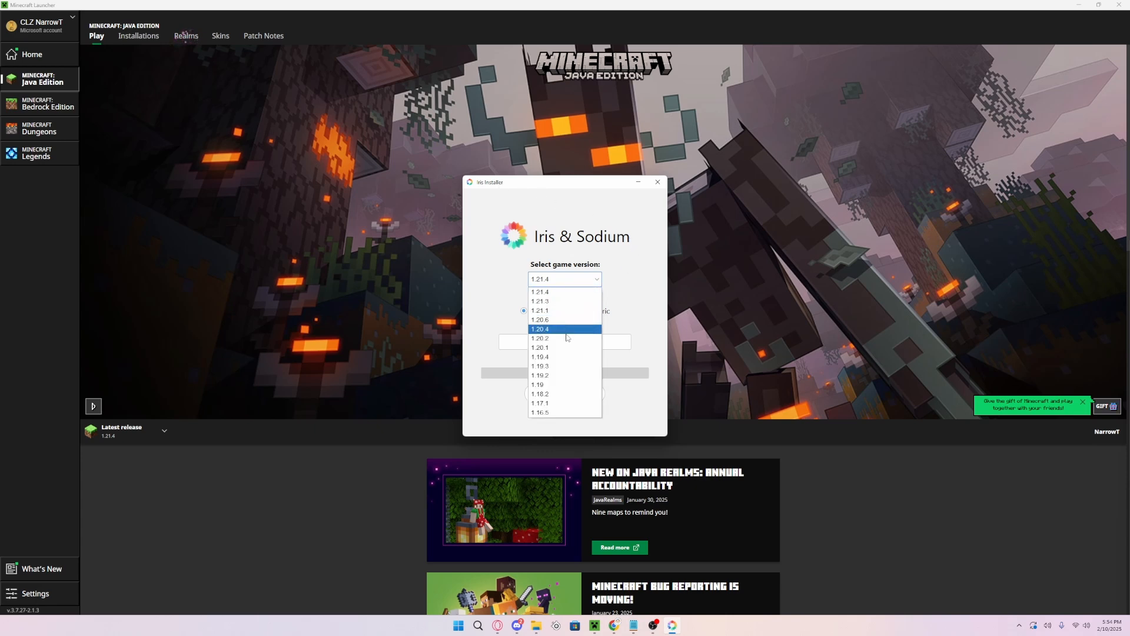
mouse_move(566, 293)
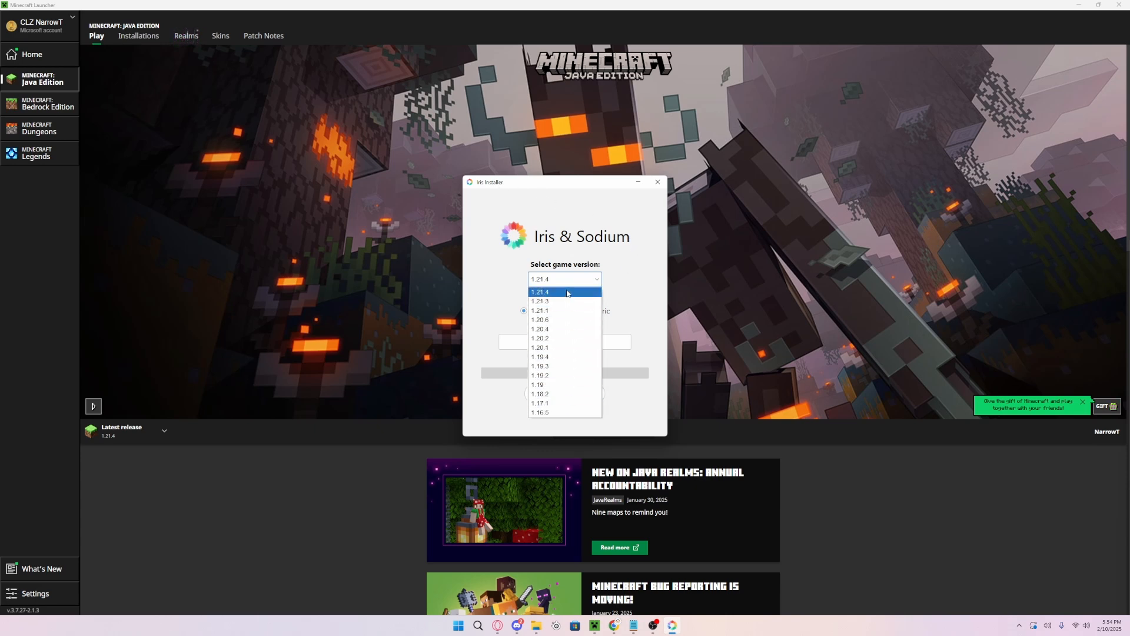
left_click(540, 291)
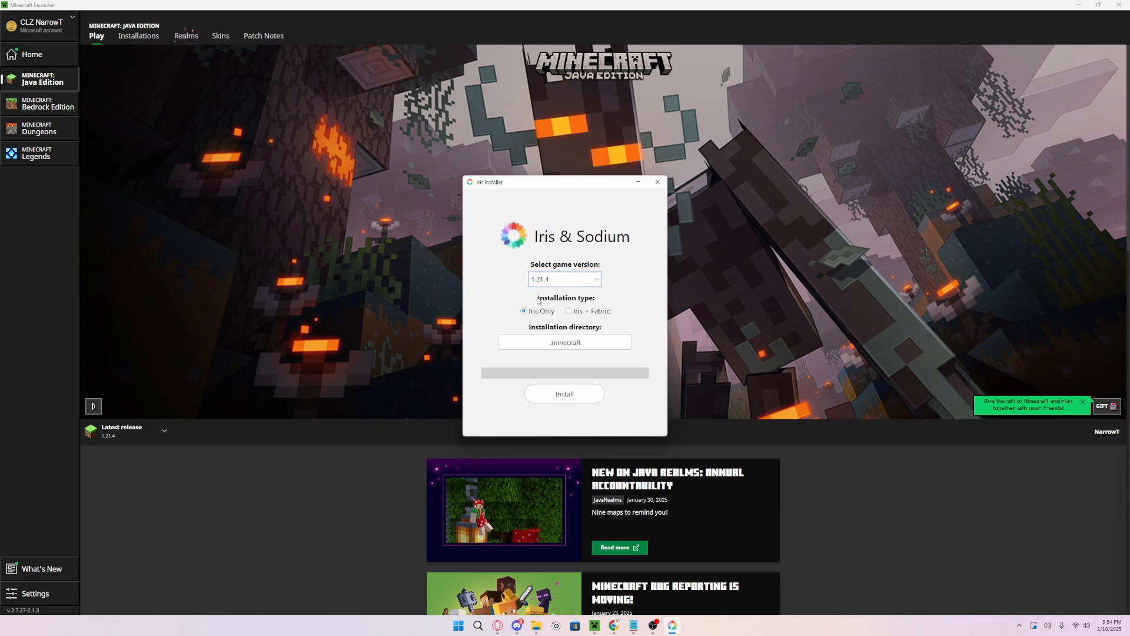
mouse_move(537, 318)
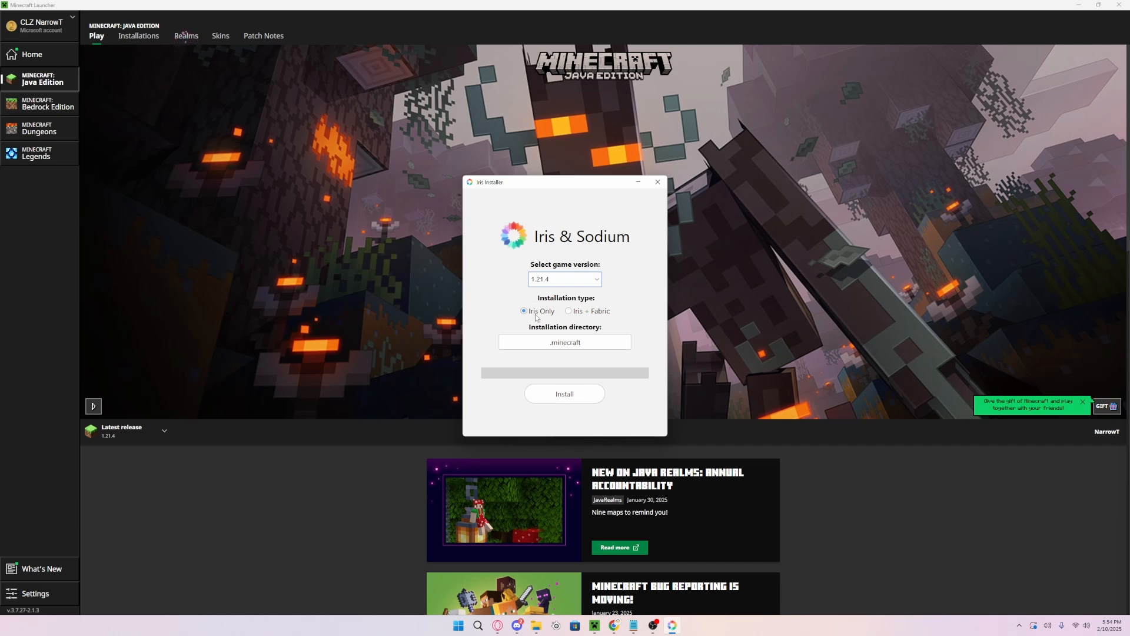
mouse_move(606, 315)
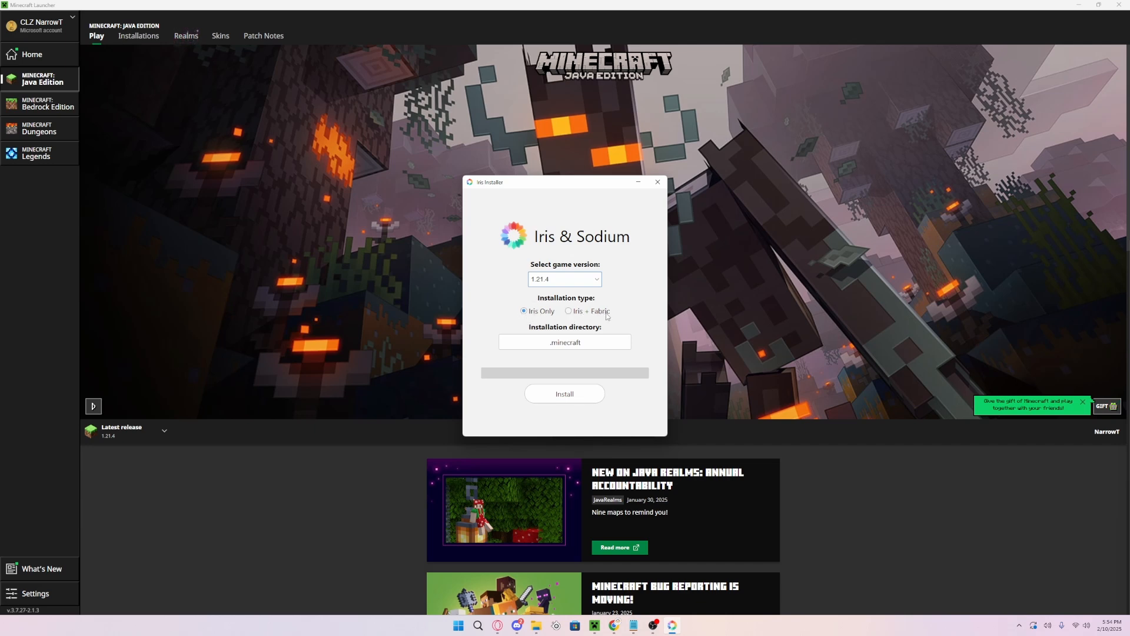
mouse_move(540, 319)
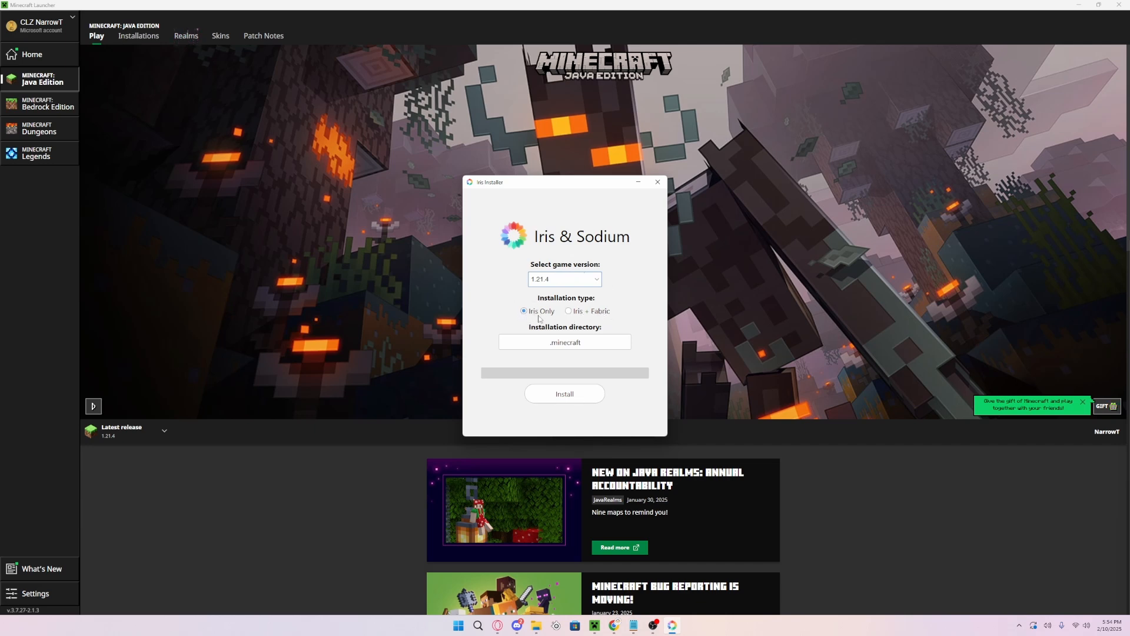
mouse_move(585, 338)
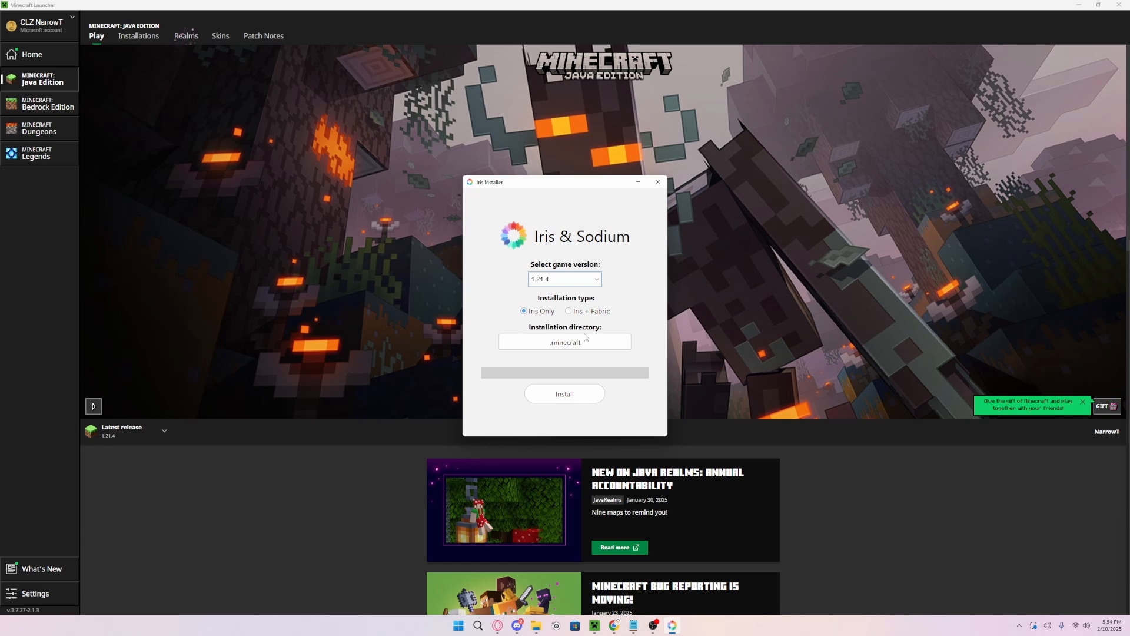
mouse_move(580, 333)
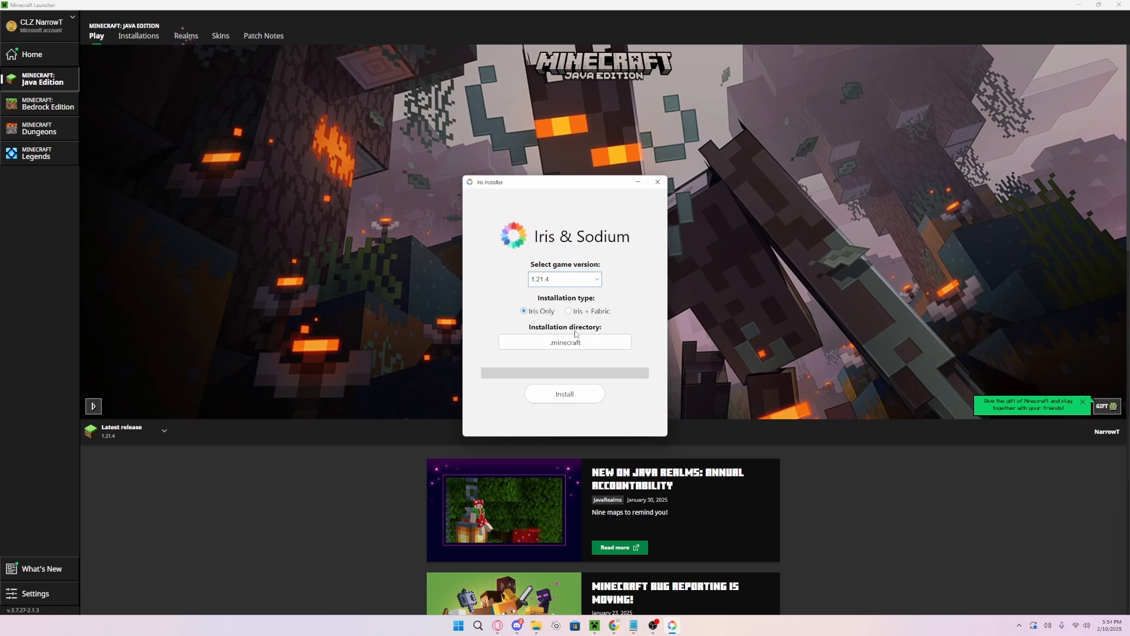
mouse_move(589, 347)
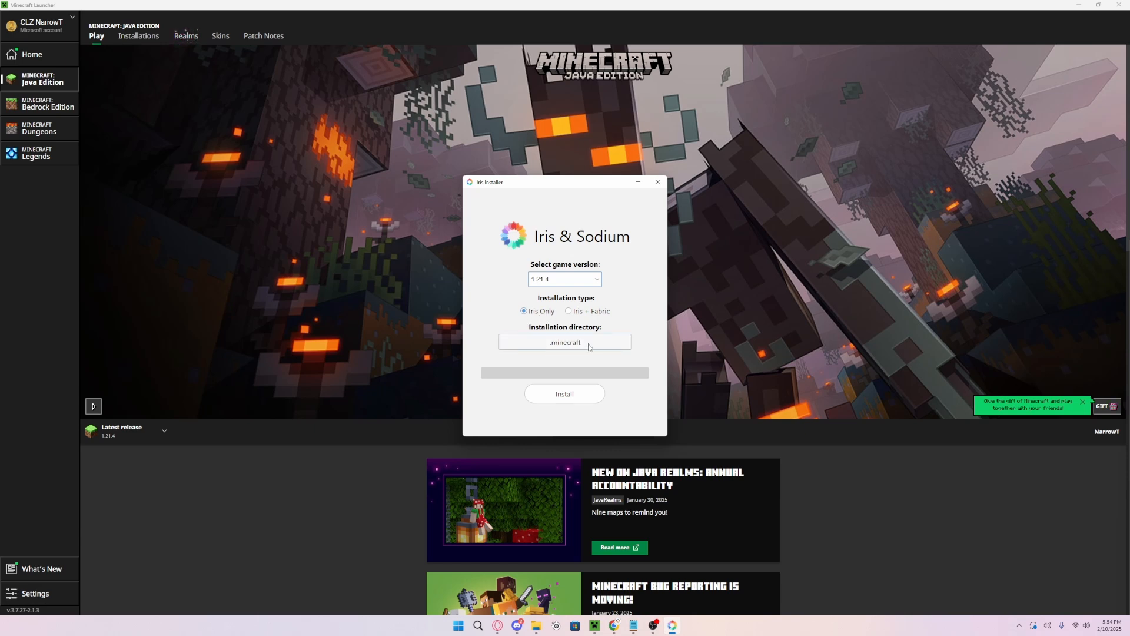
mouse_move(603, 349)
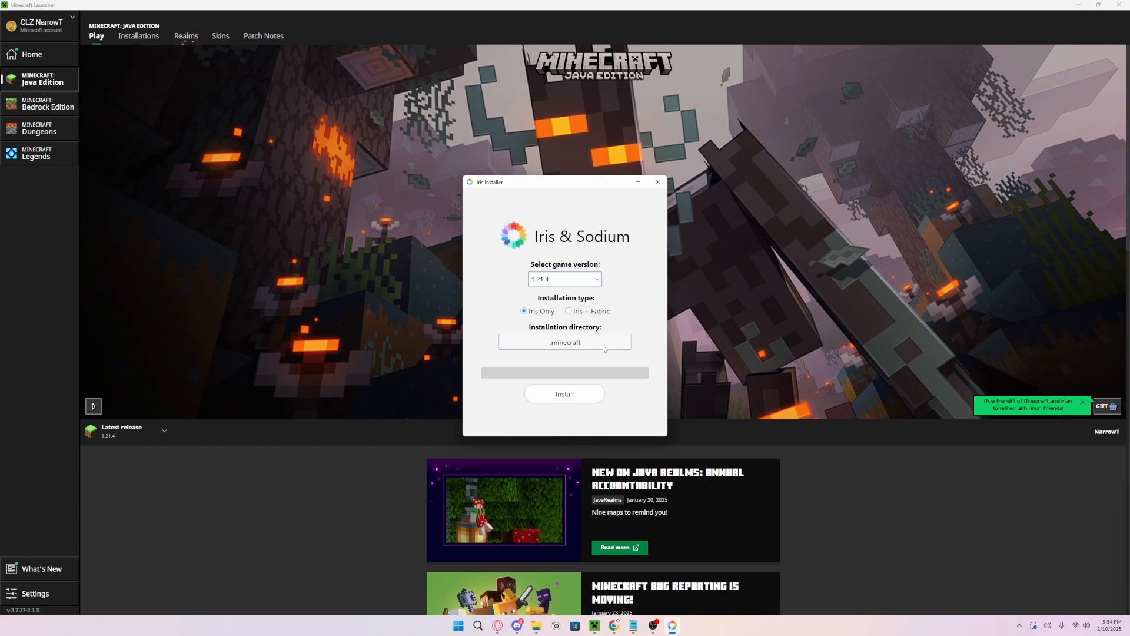
mouse_move(582, 351)
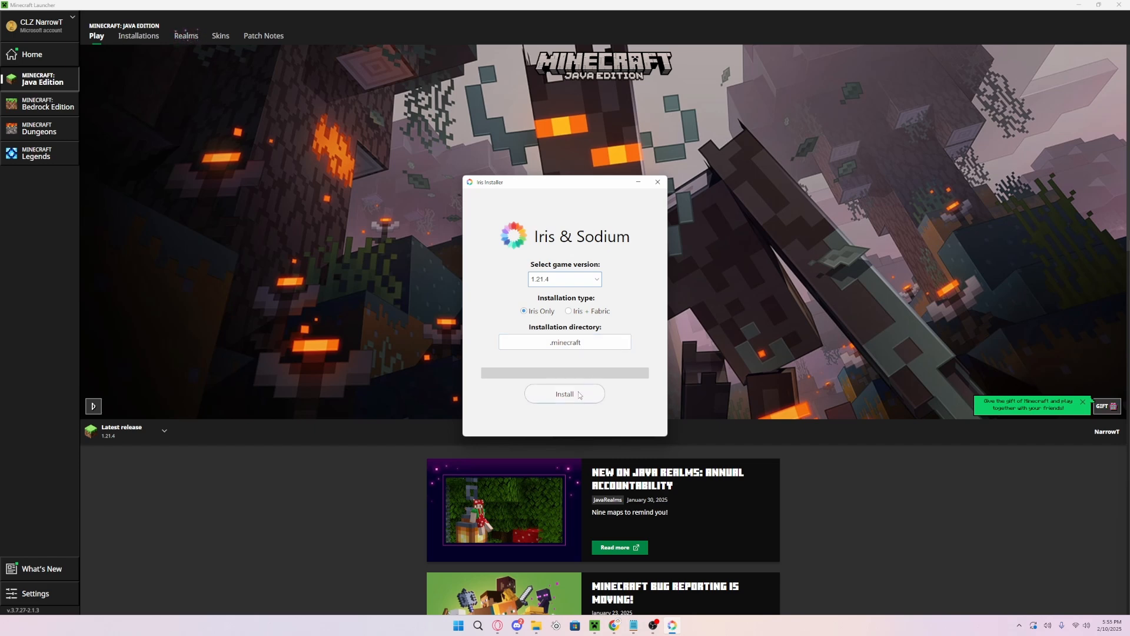
left_click(565, 394)
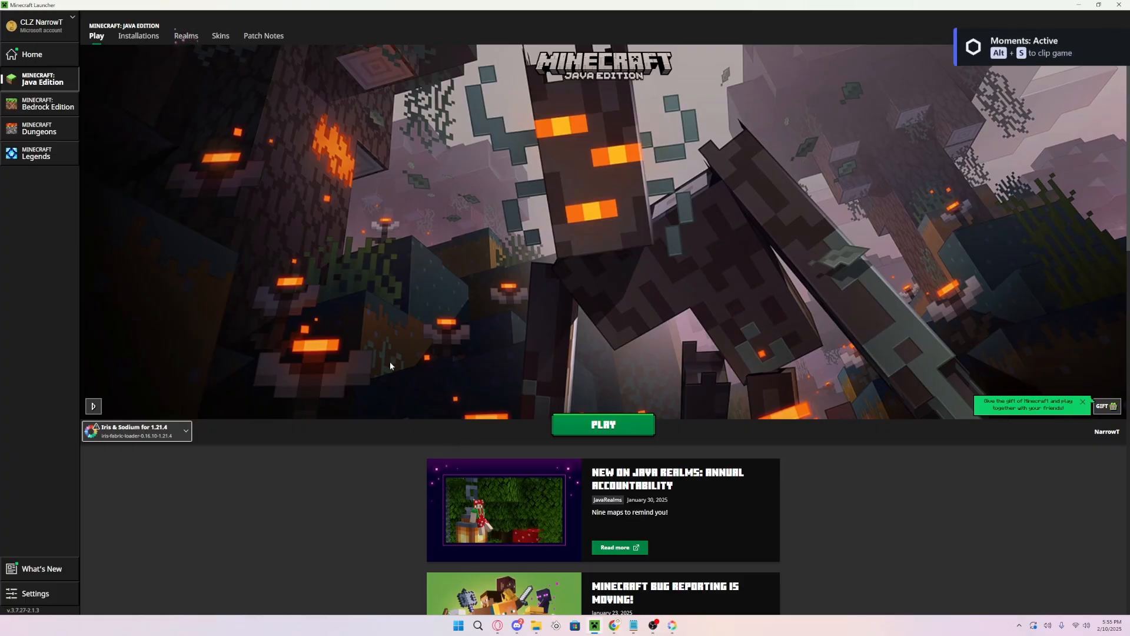
mouse_move(126, 434)
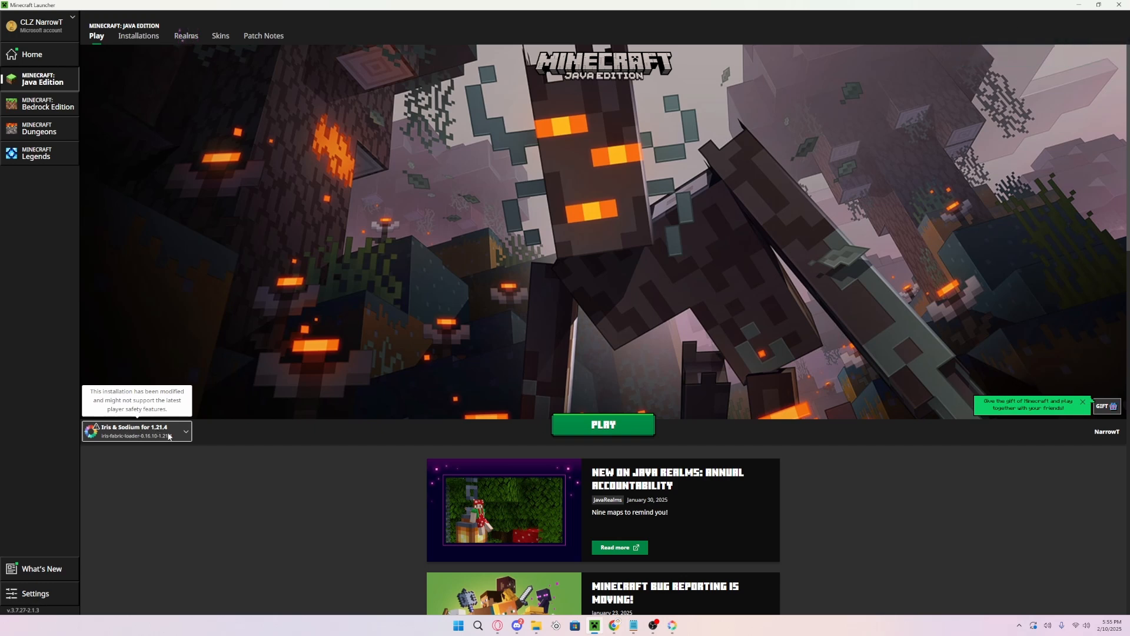
mouse_move(104, 433)
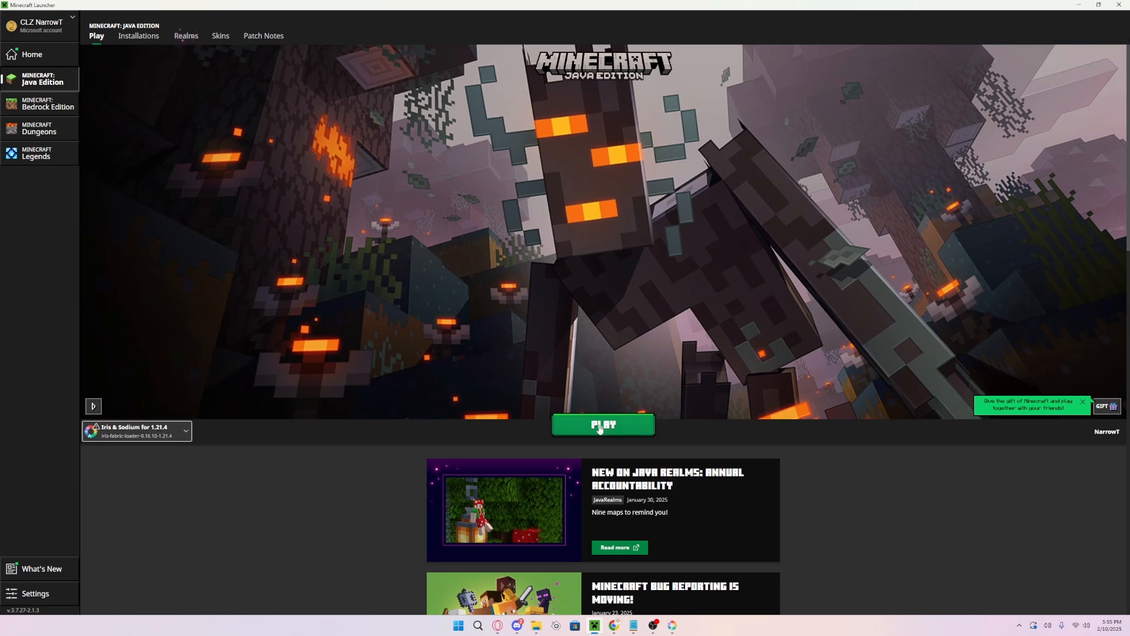
Launch Minecraft with the Iris & Sodium for 1.21.4 installation
left_click(603, 424)
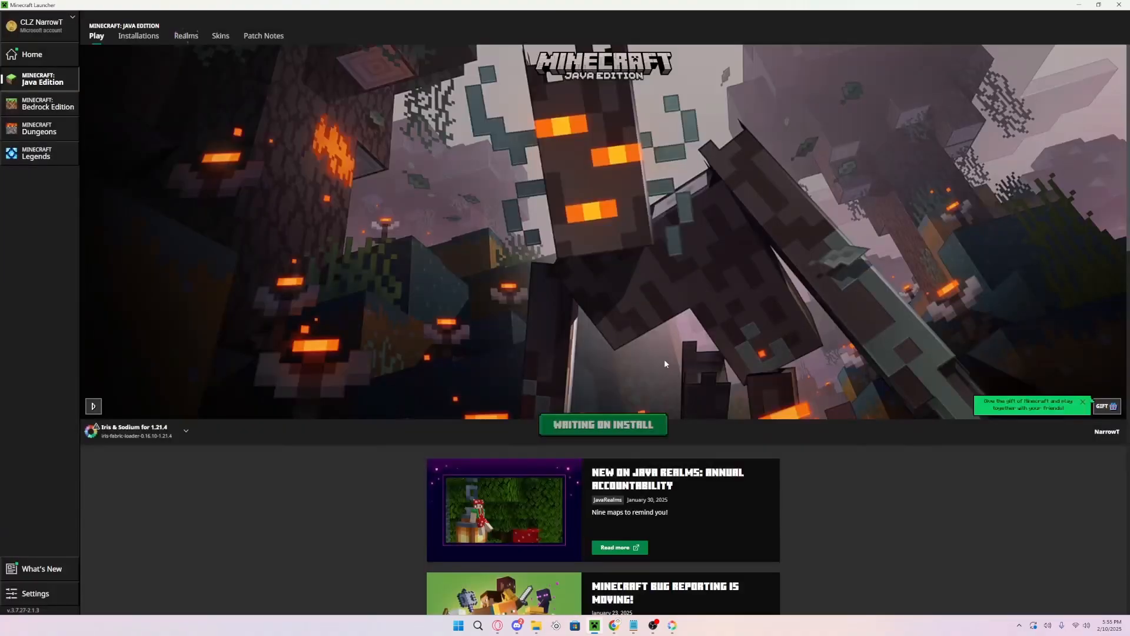
left_click(602, 424)
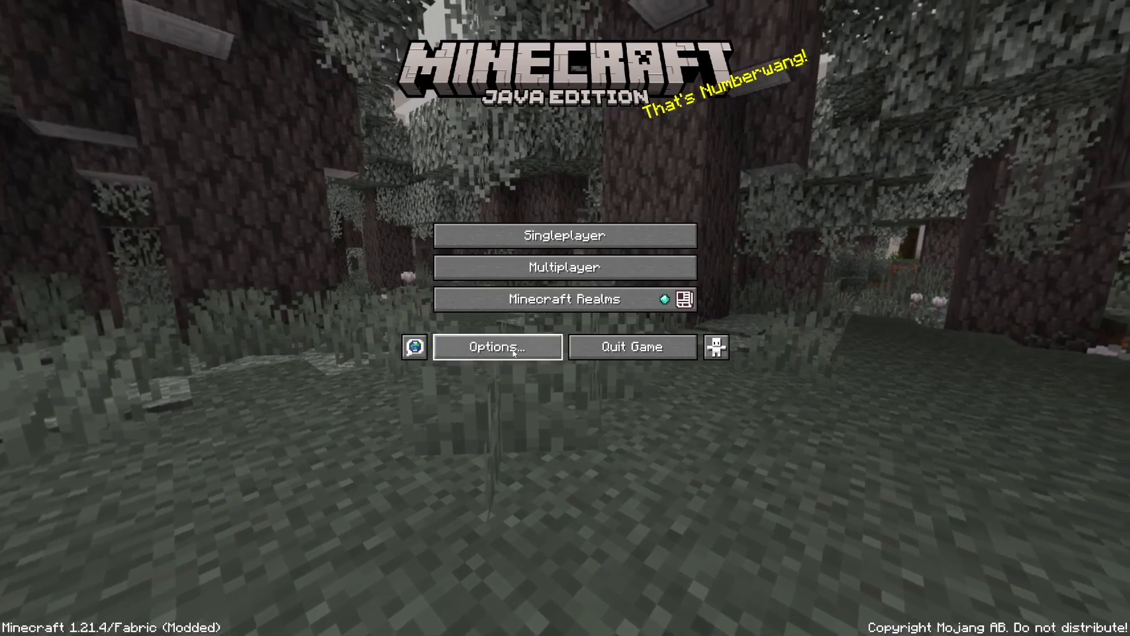
Go into Options, Video Settings and look through the Quality and Performance pages
left_click(497, 347)
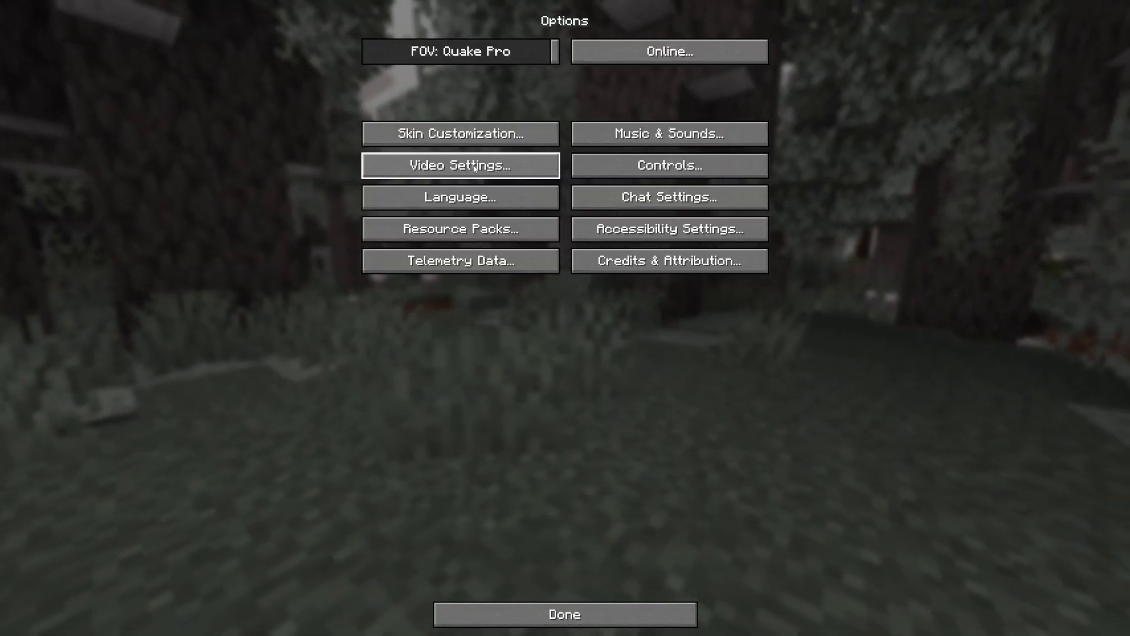
left_click(460, 165)
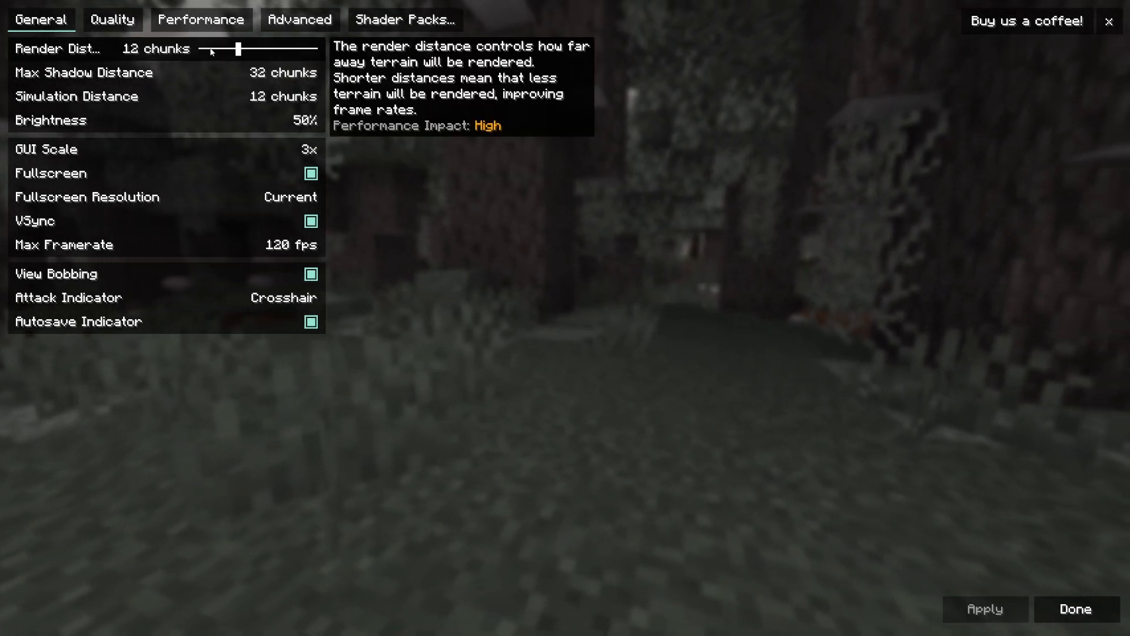
left_click(112, 20)
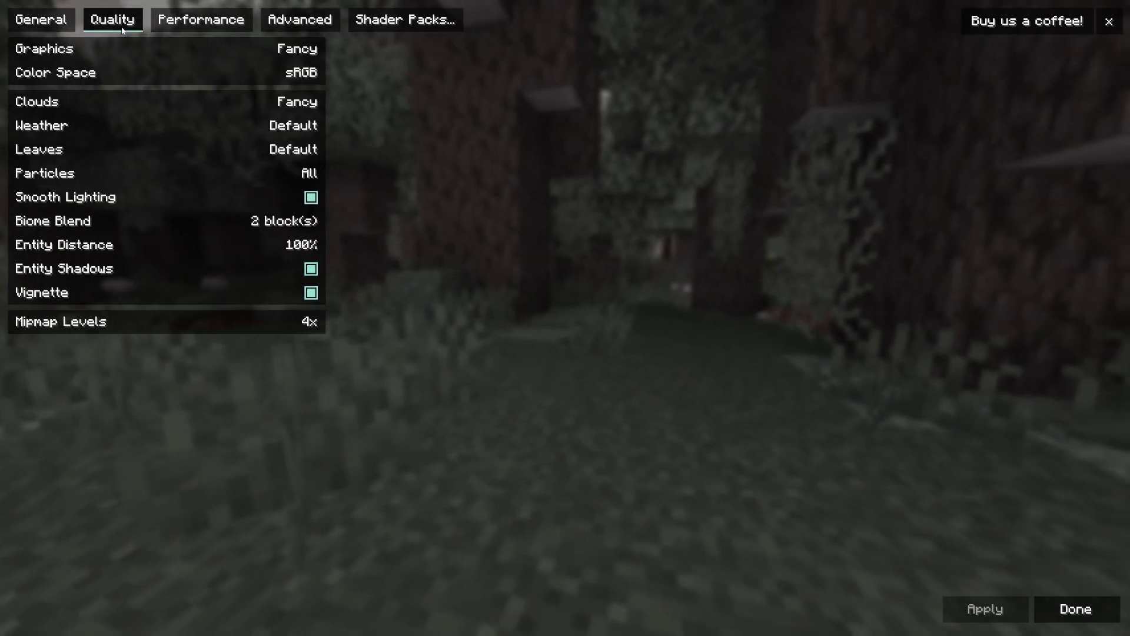
left_click(201, 20)
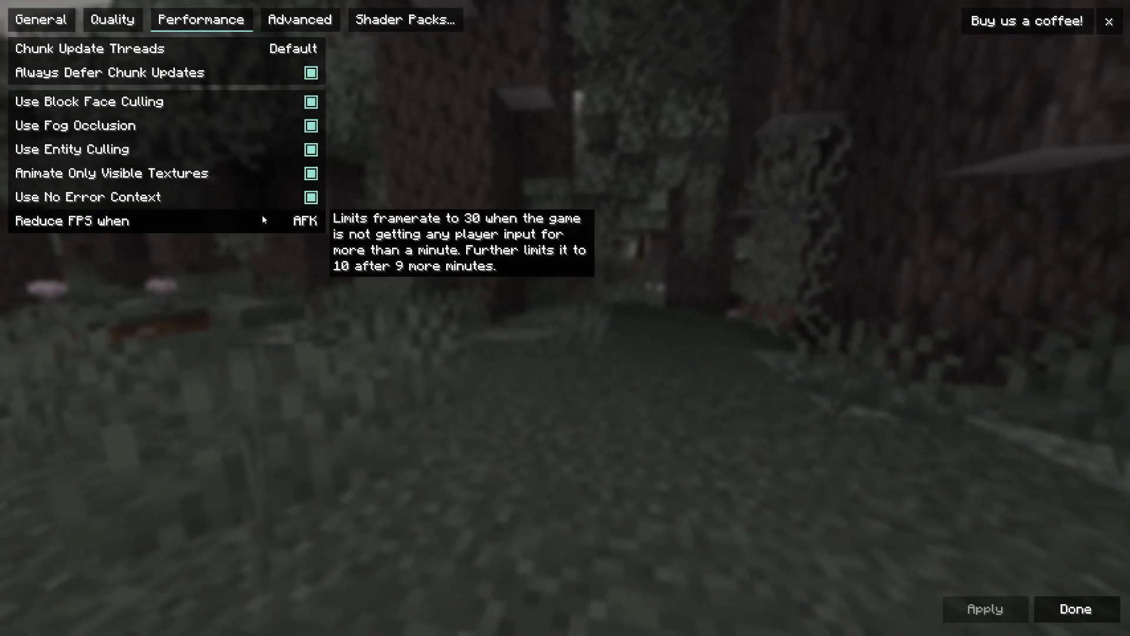
mouse_move(370, 64)
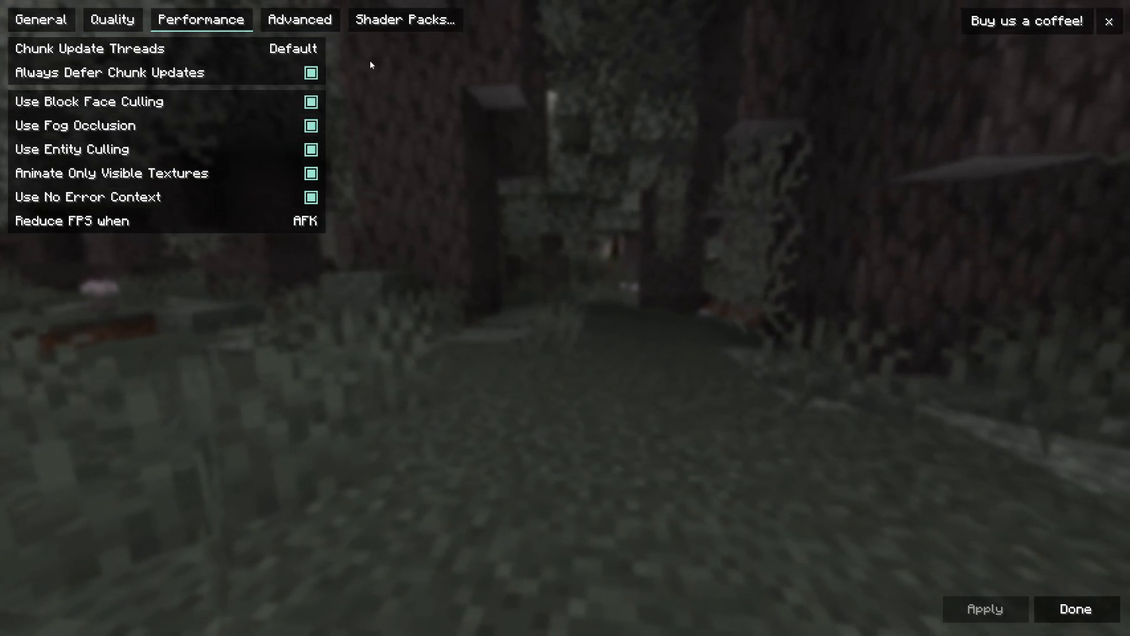
mouse_move(388, 33)
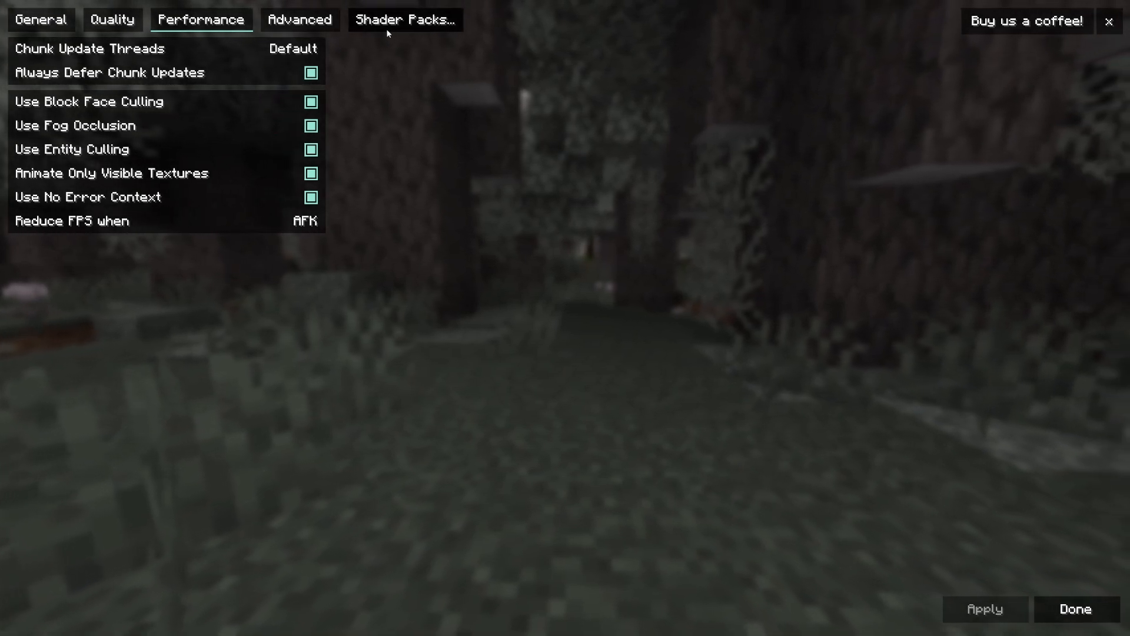
Switch to the Shader Packs screen, which lists no packs yet
left_click(404, 20)
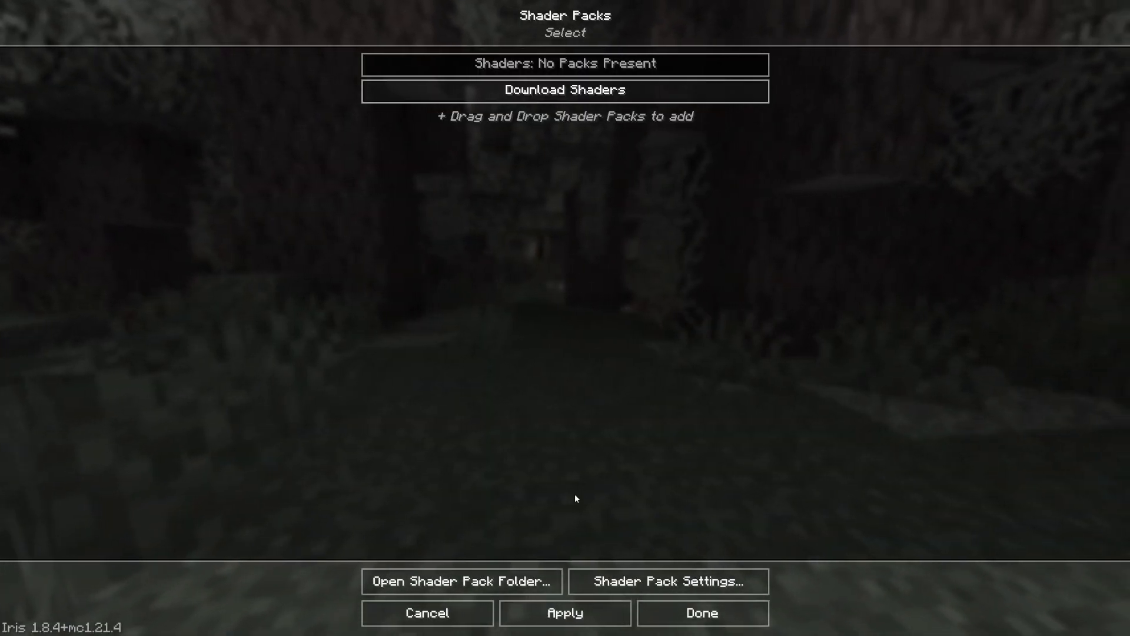
mouse_move(593, 210)
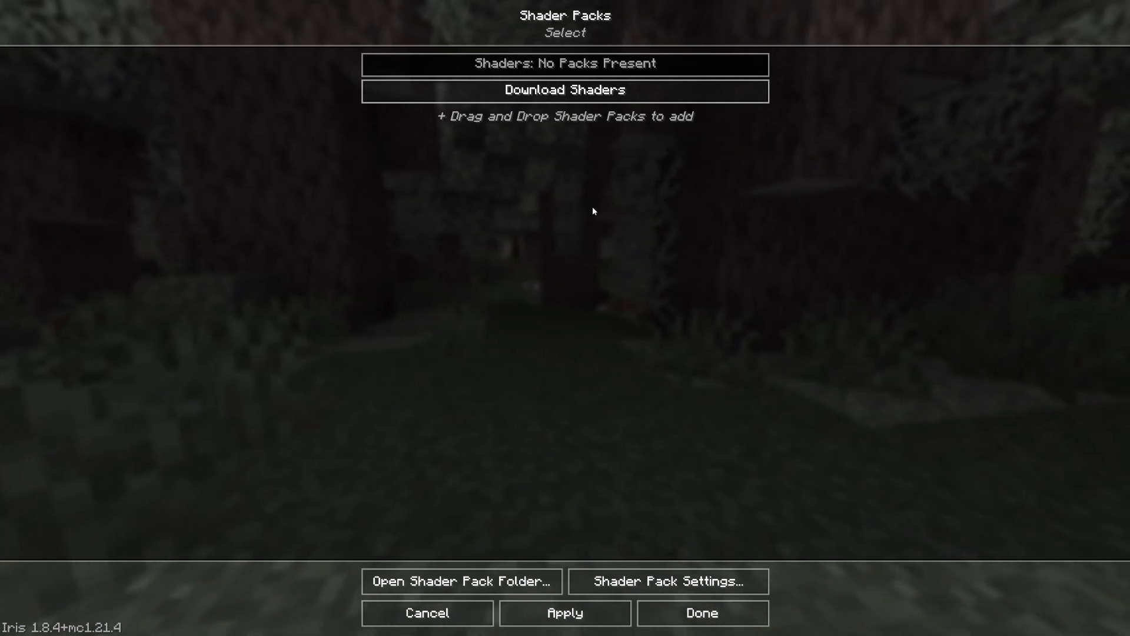
mouse_move(850, 166)
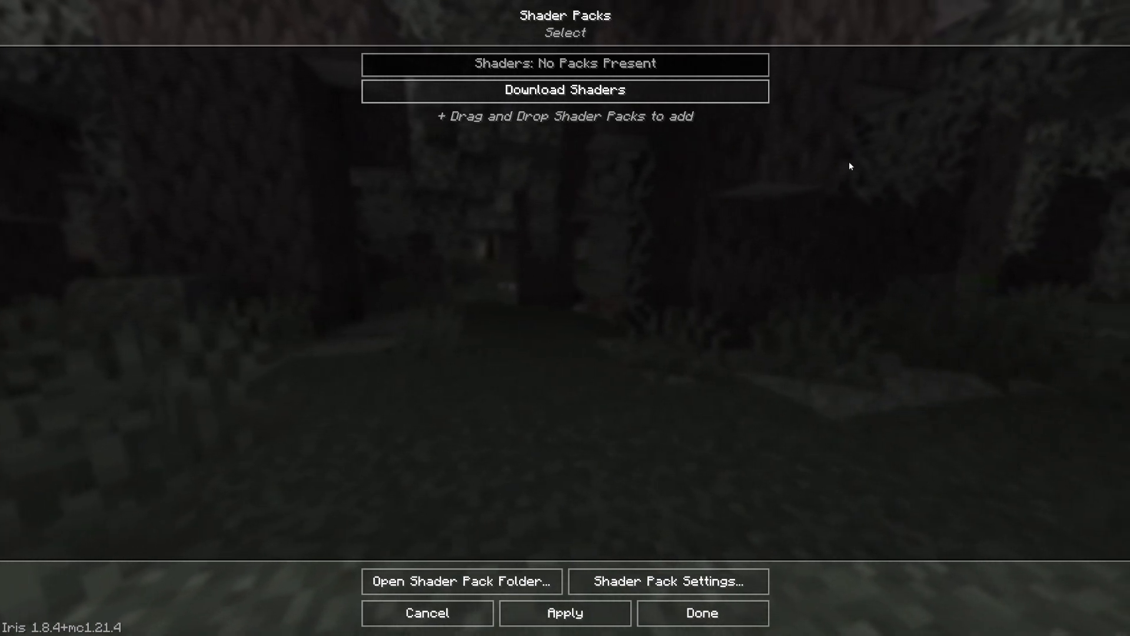
mouse_move(564, 91)
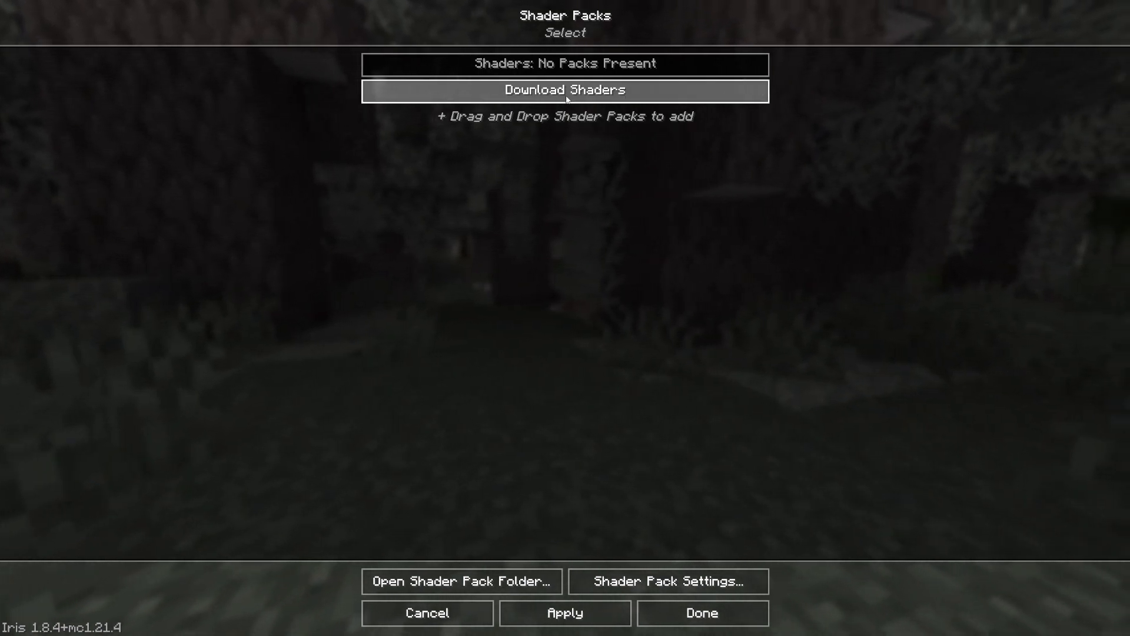
Find MakeUp - Ultra Fast in Modrinth's shader list and bring up its download options
left_click(564, 91)
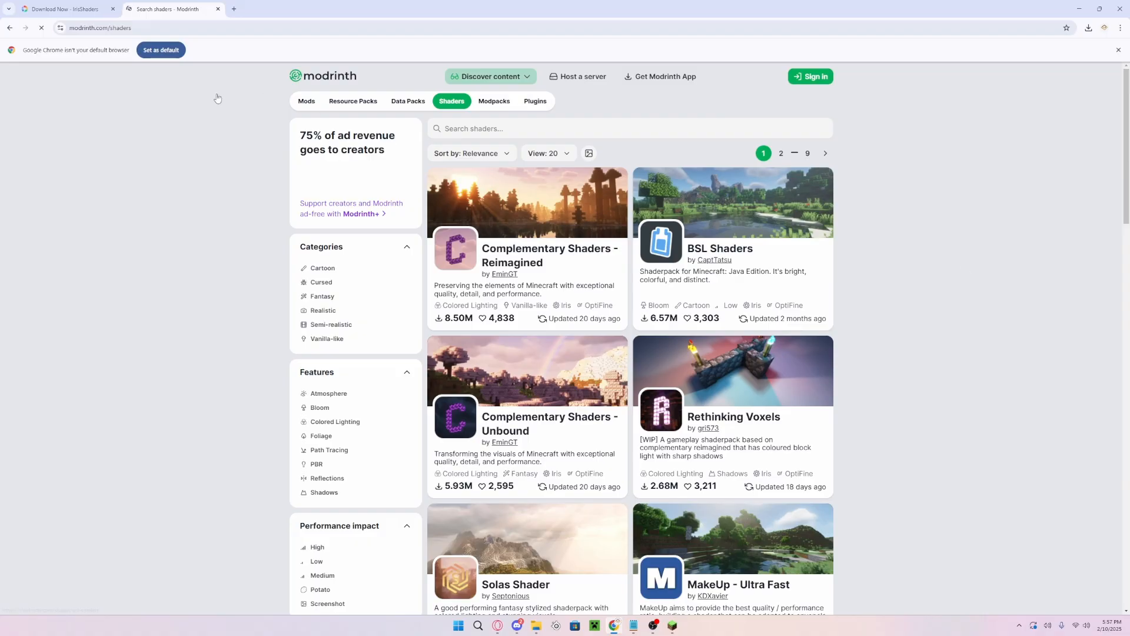
mouse_move(607, 232)
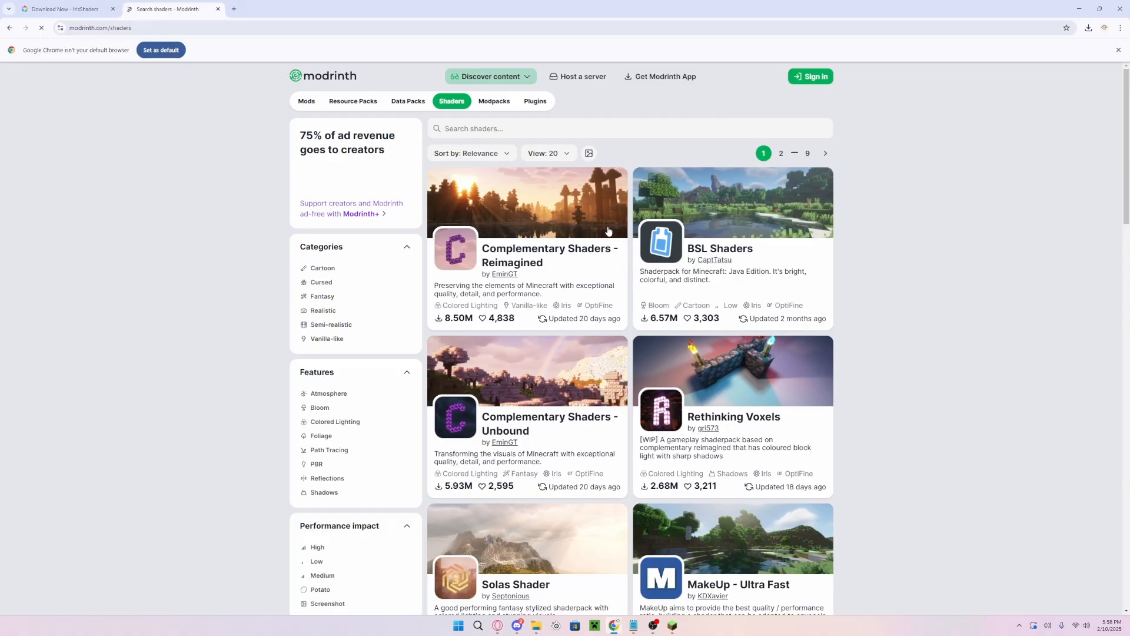
scroll("down", 3)
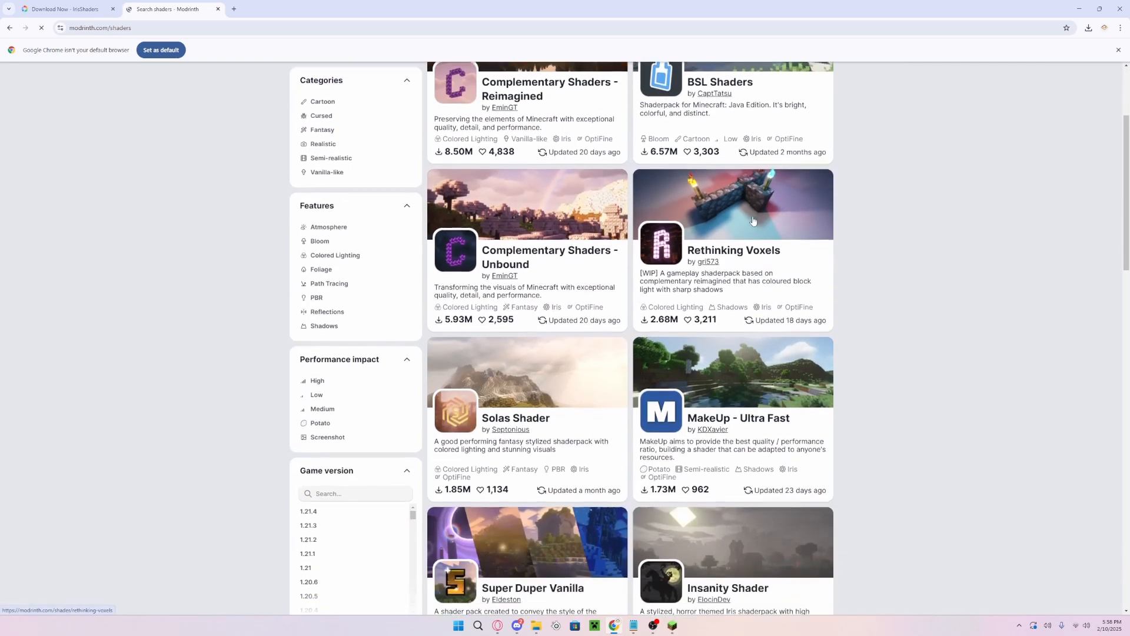
scroll("down", 3)
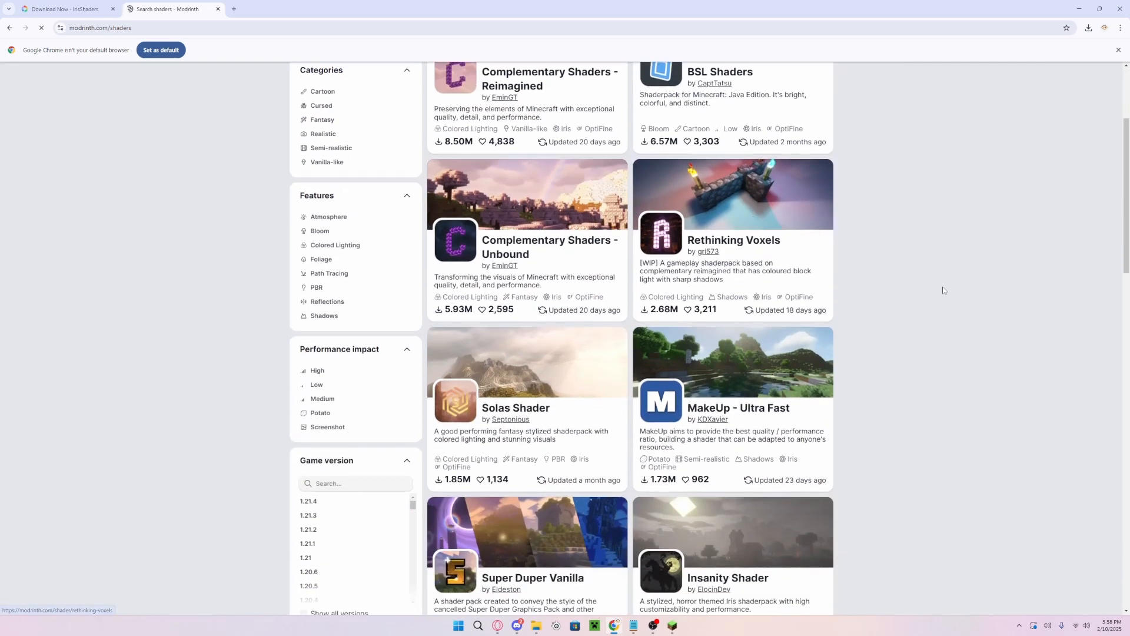
left_click(738, 407)
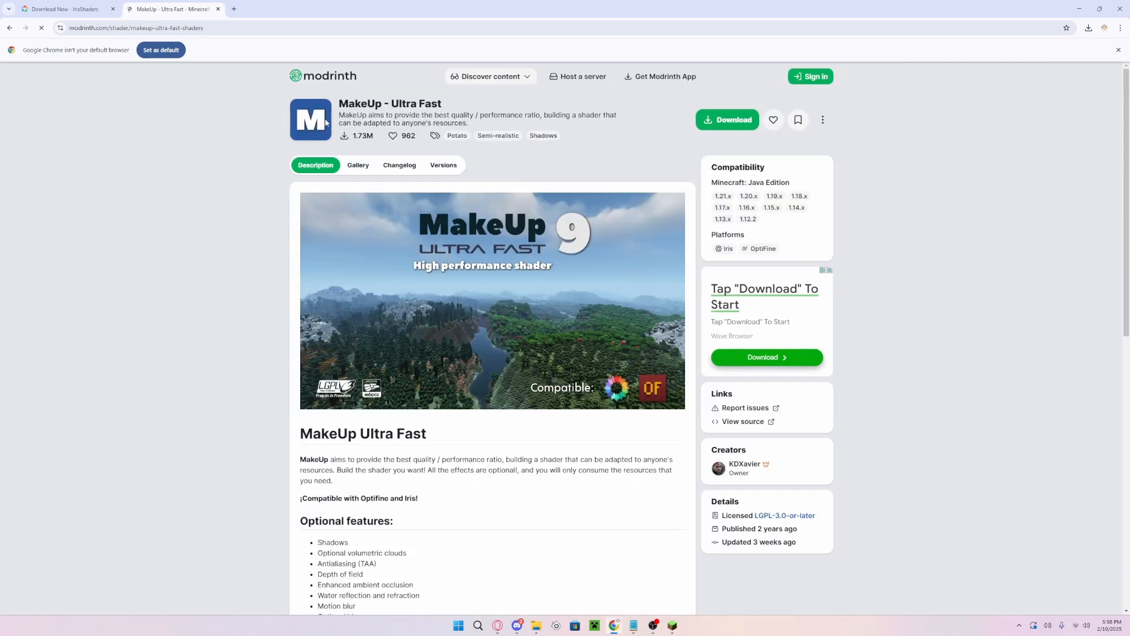
double_click(368, 104)
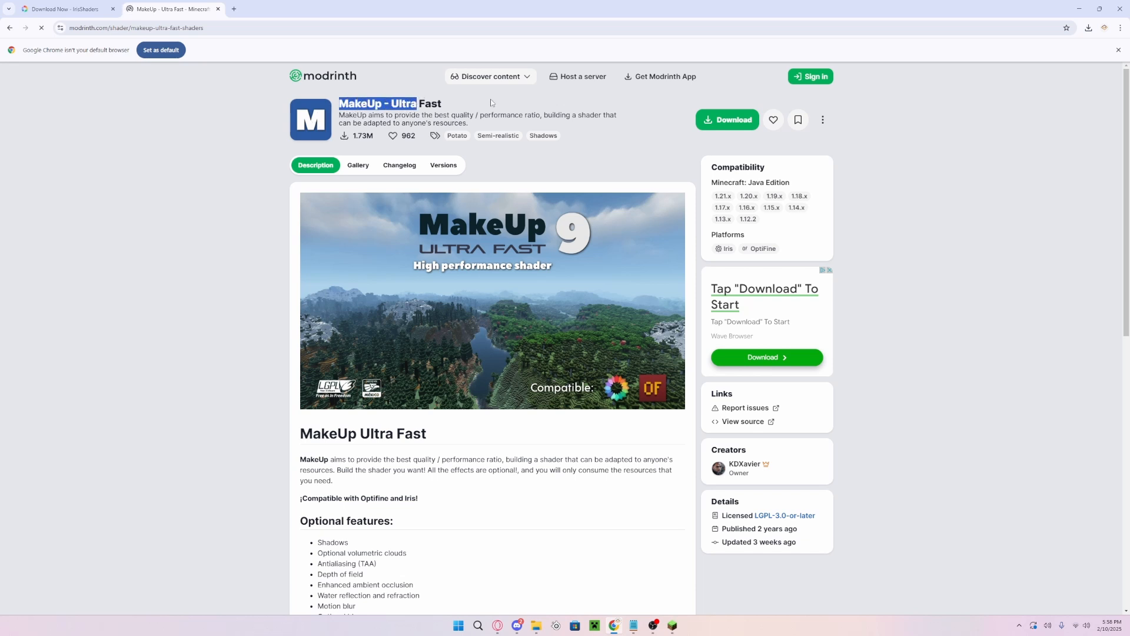
left_click(728, 120)
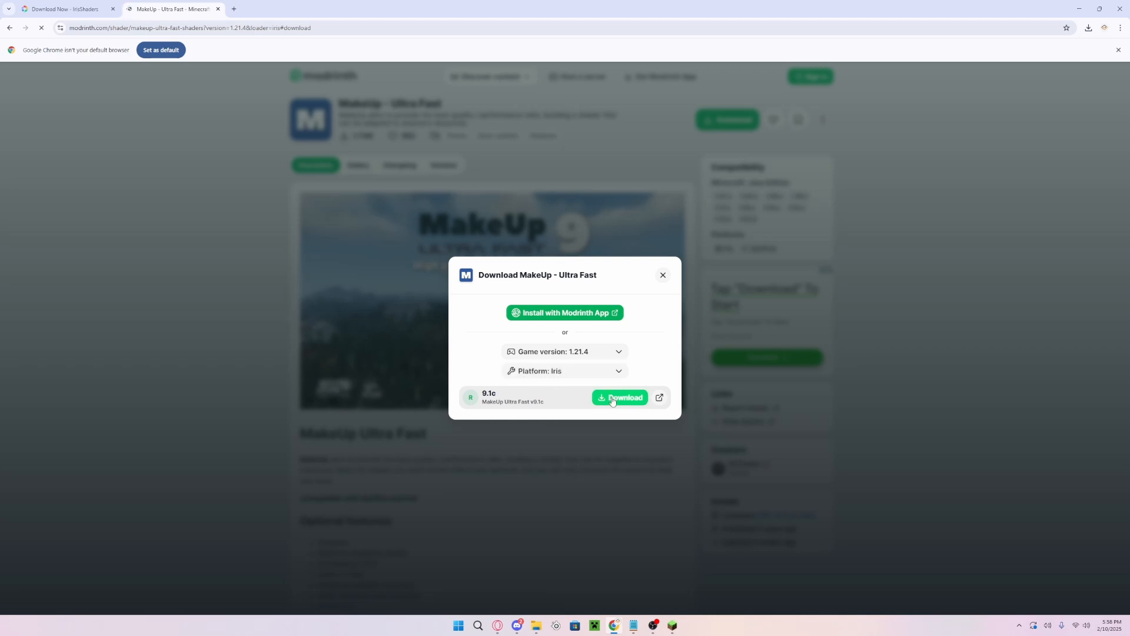
Download MakeUp-UltraFast-9.1c.zip and show it in Chrome's recent downloads
left_click(620, 397)
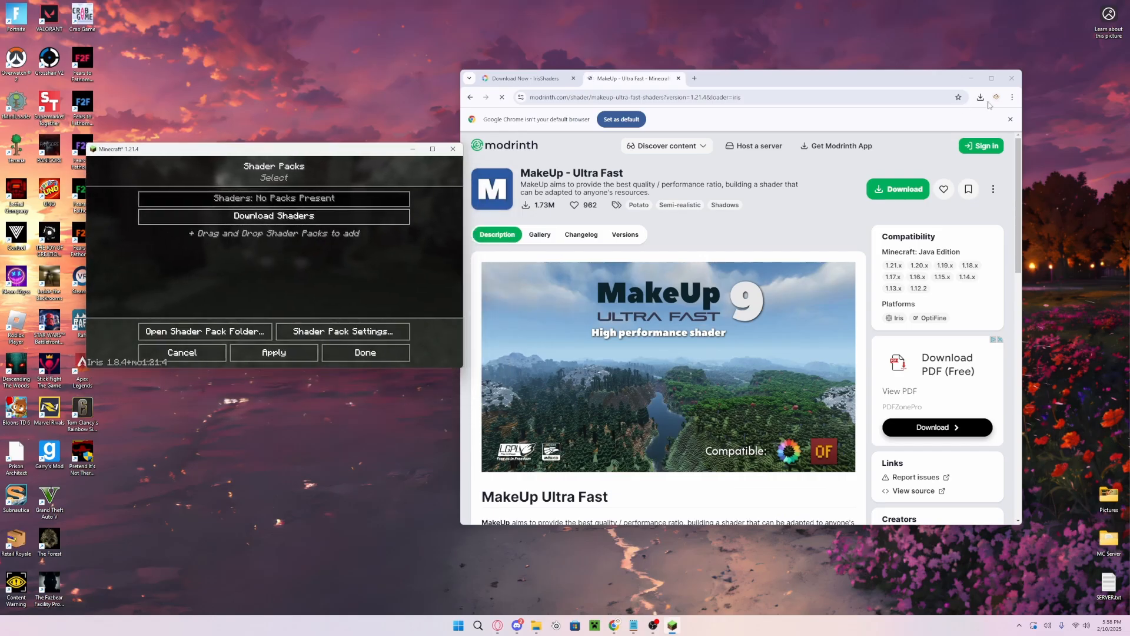
left_click(980, 97)
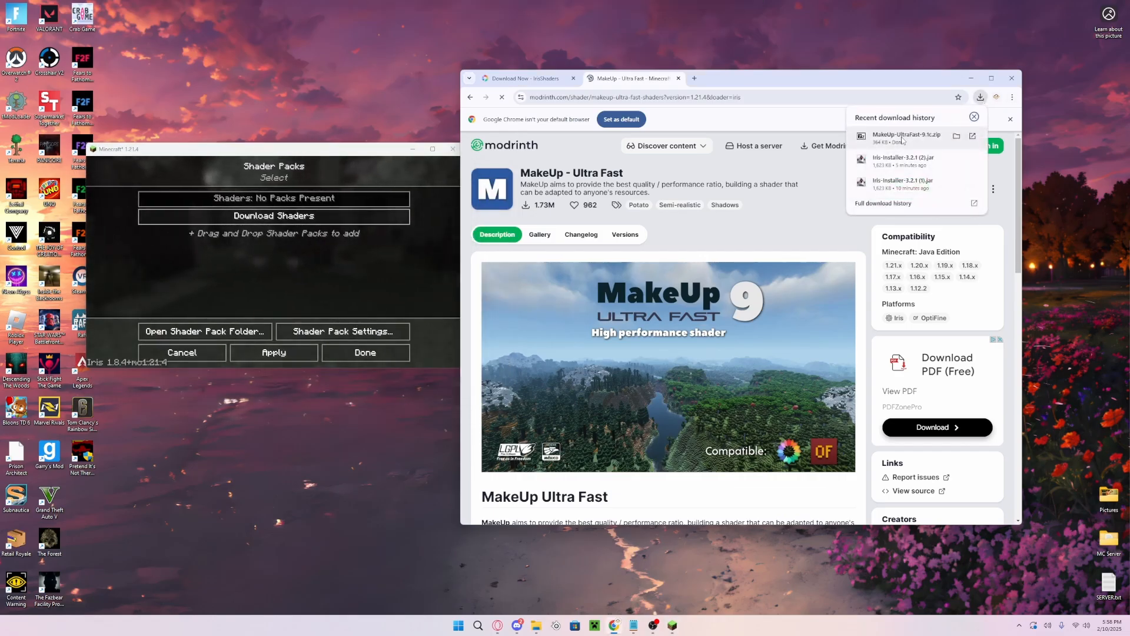
mouse_move(289, 278)
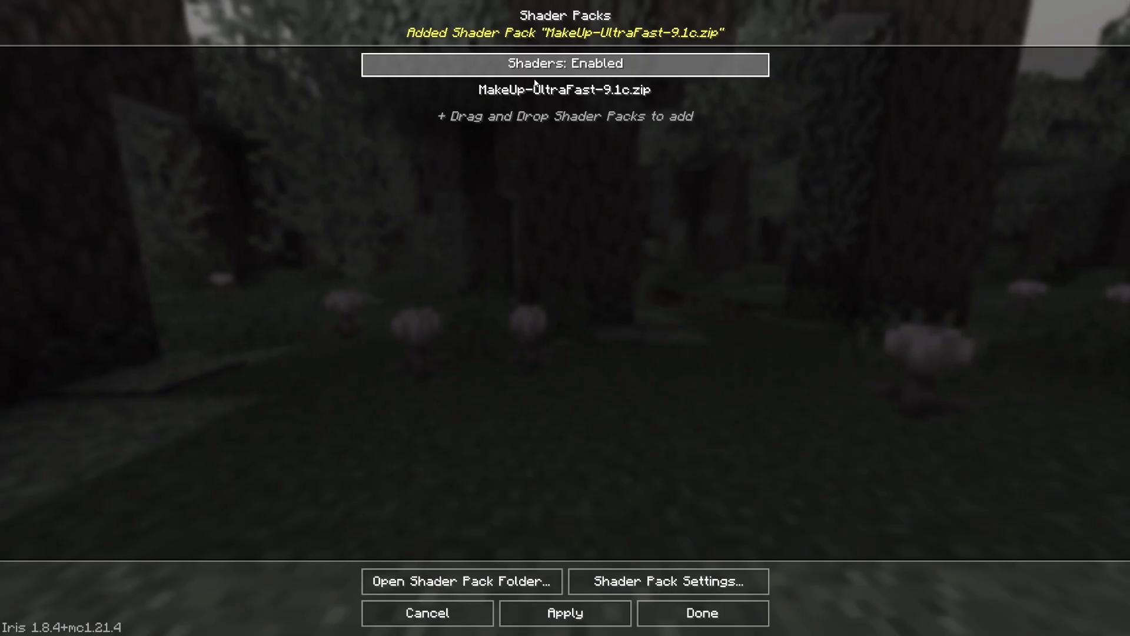
Select the added MakeUp-UltraFast-9.1c.zip pack on the Shader Packs screen
left_click(564, 91)
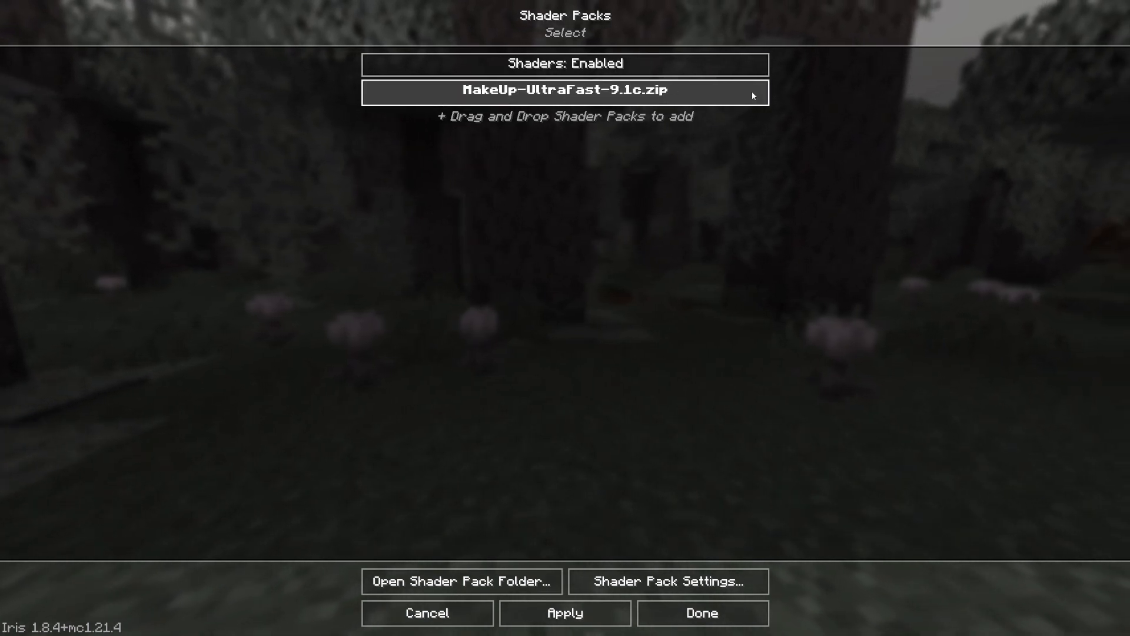
mouse_move(653, 536)
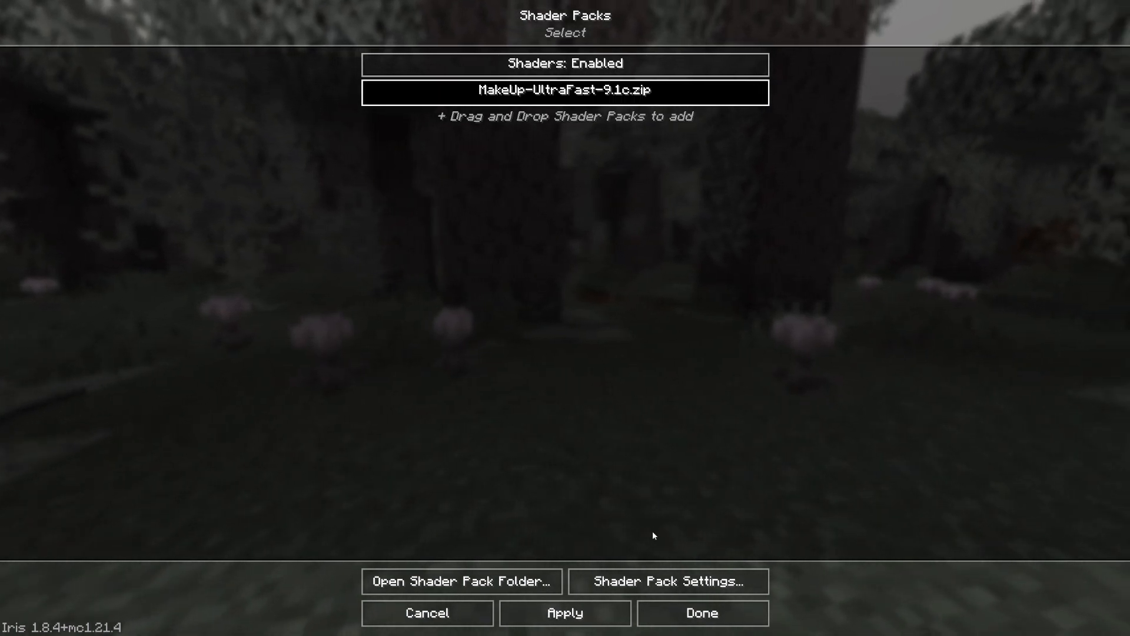
Apply the shader pack with Done and return to the world rendered with shaders
left_click(699, 612)
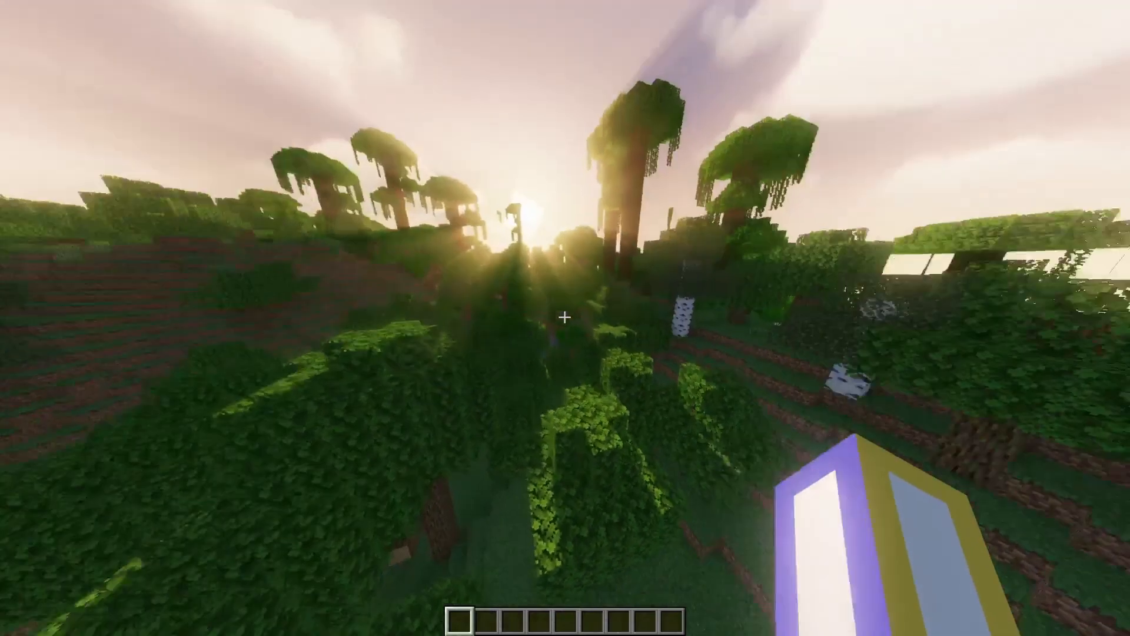
mouse_move(565, 318)
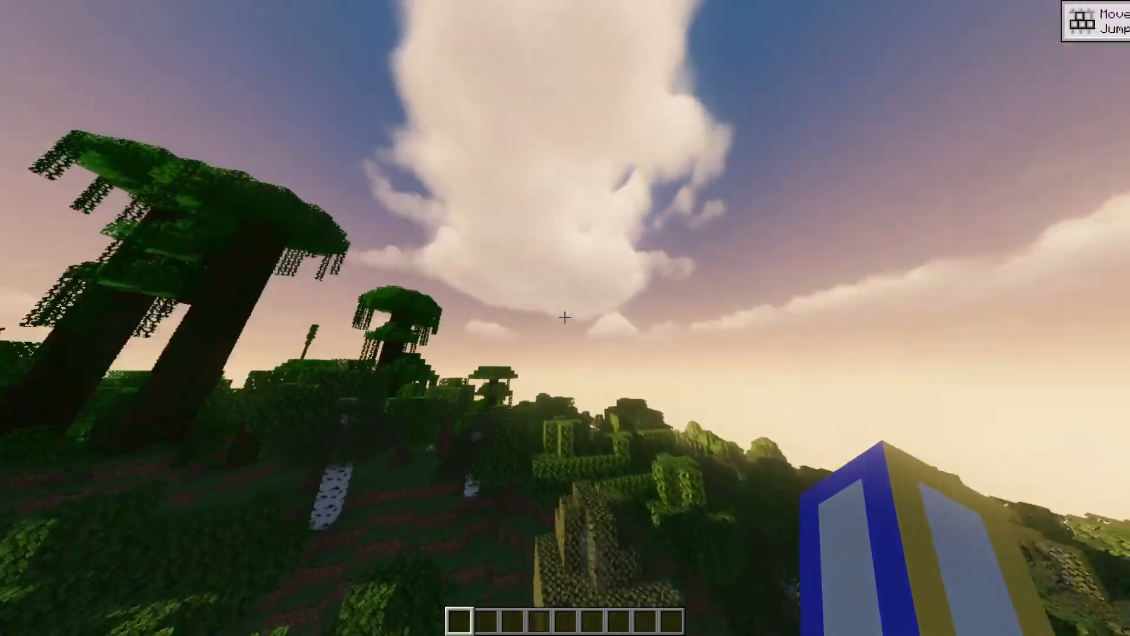
mouse_move(565, 318)
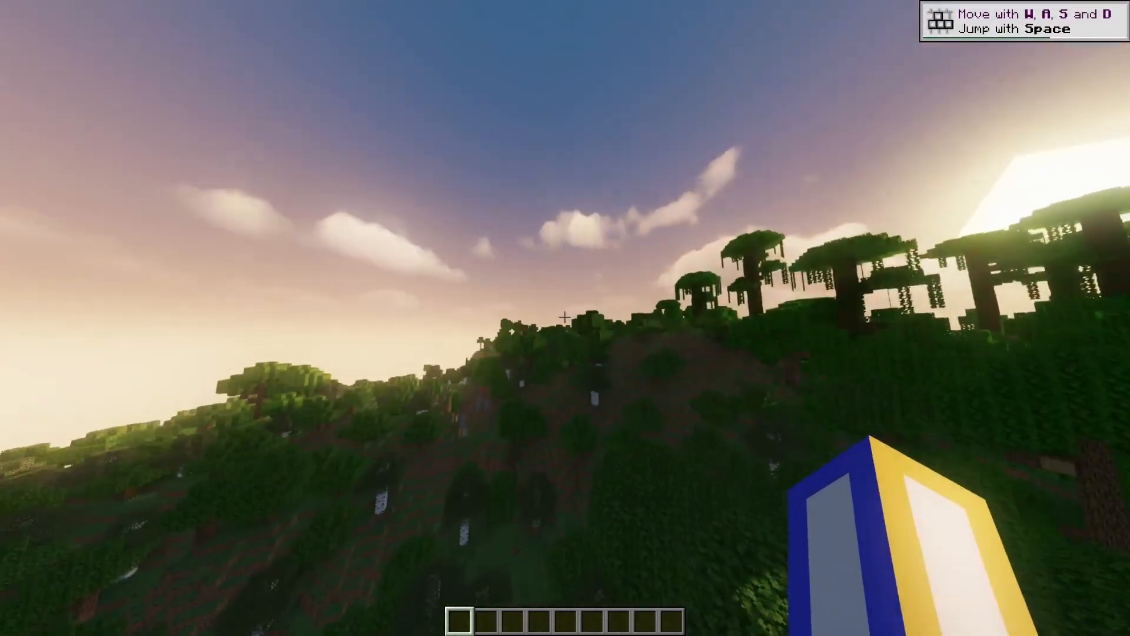
mouse_move(566, 317)
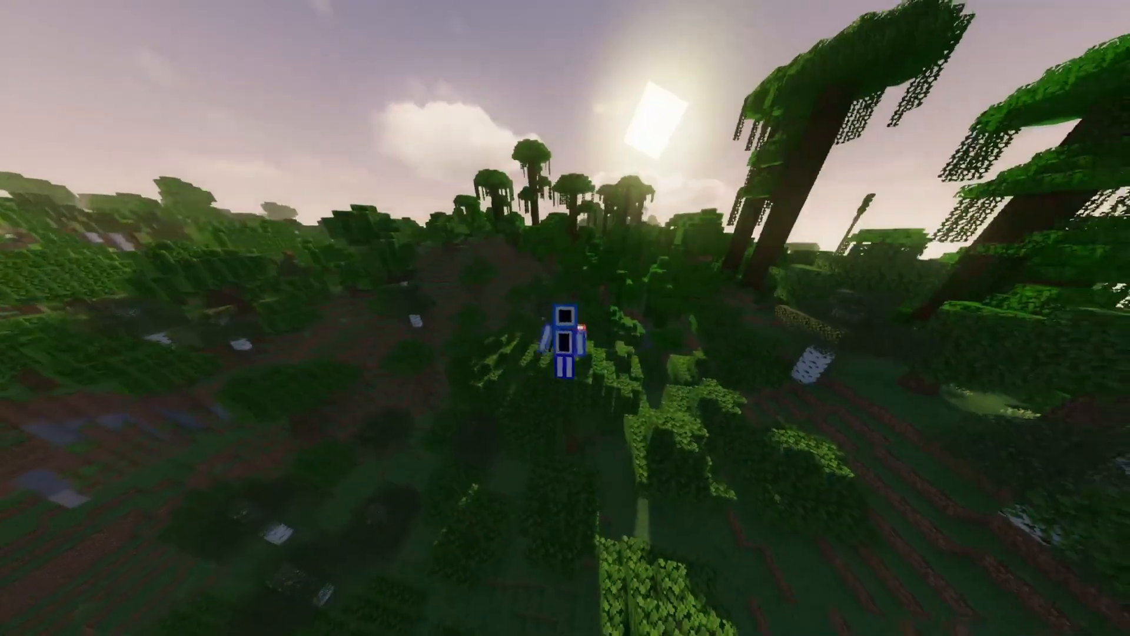
mouse_move(565, 318)
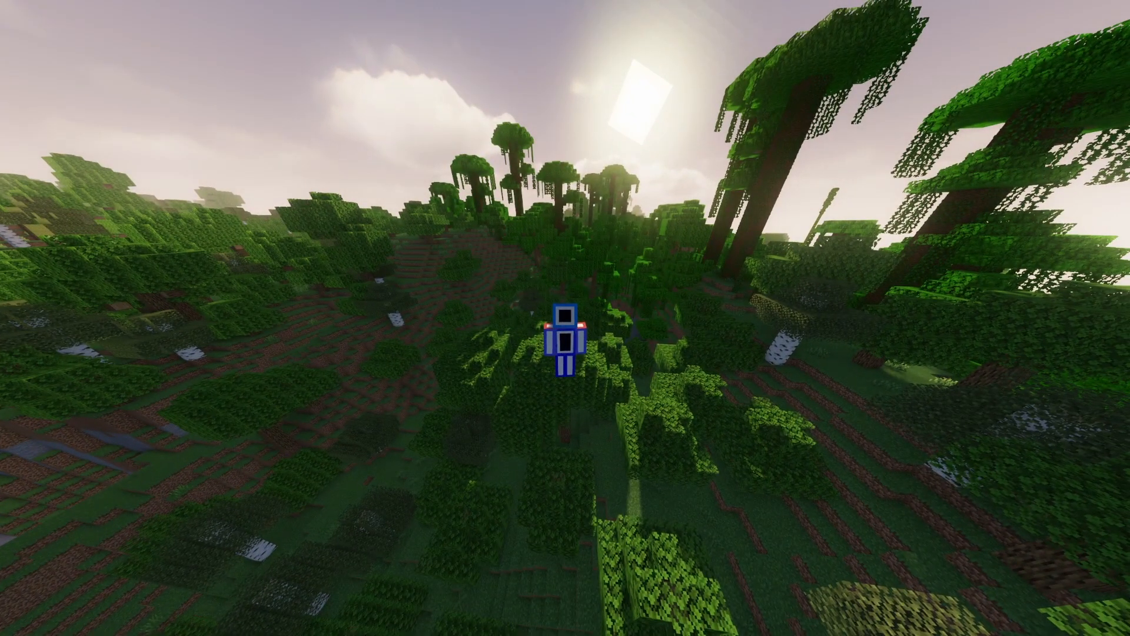